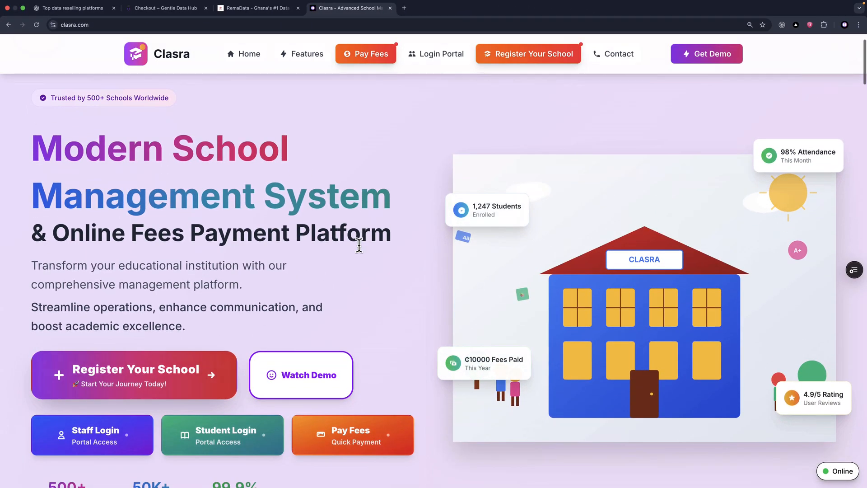
Scroll Clasra's homepage and Features page down to Employee Management, then switch to RemaData
scroll("down", 3)
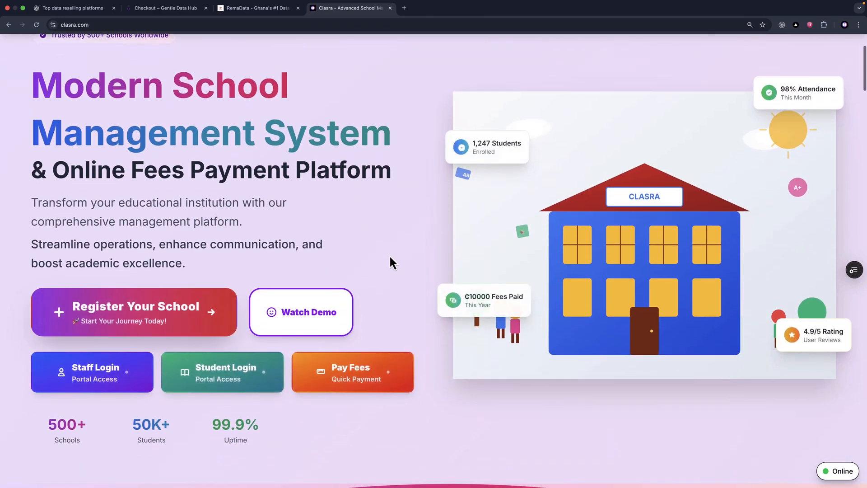
mouse_move(468, 327)
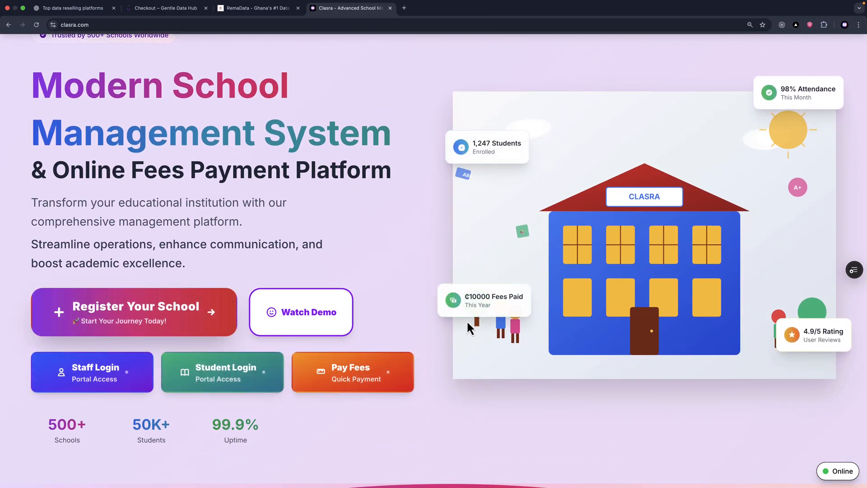
scroll("down", 3)
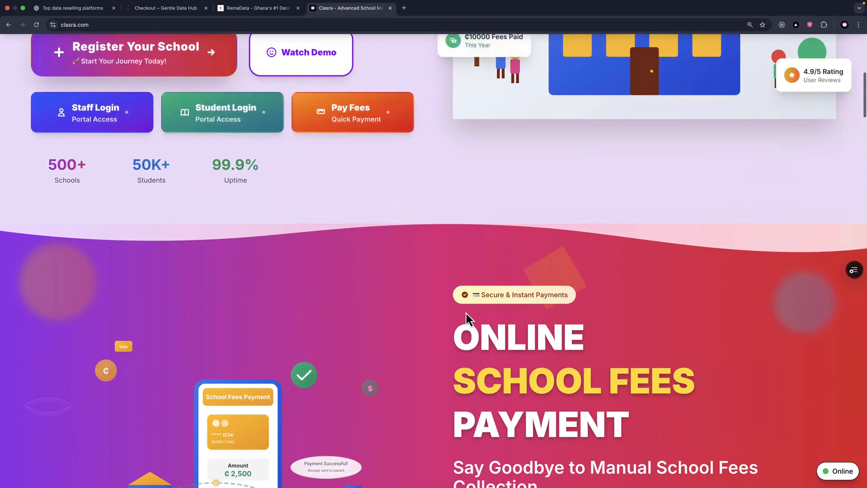
scroll("down", 3)
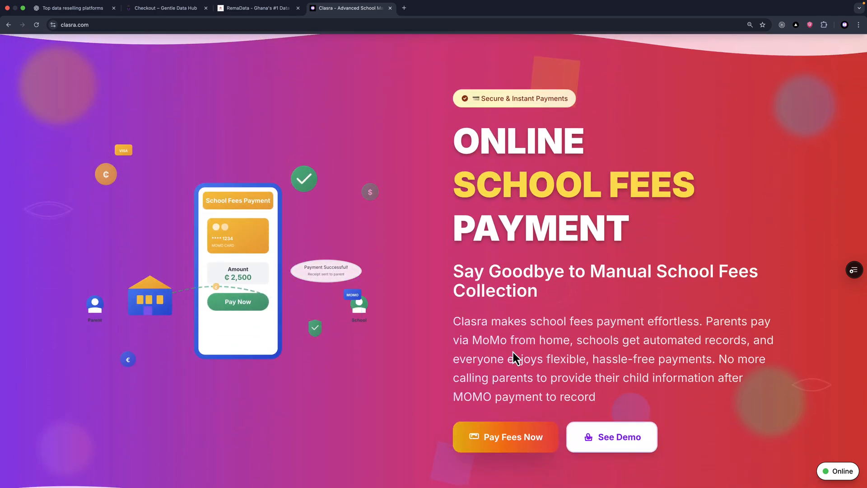
scroll("down", 3)
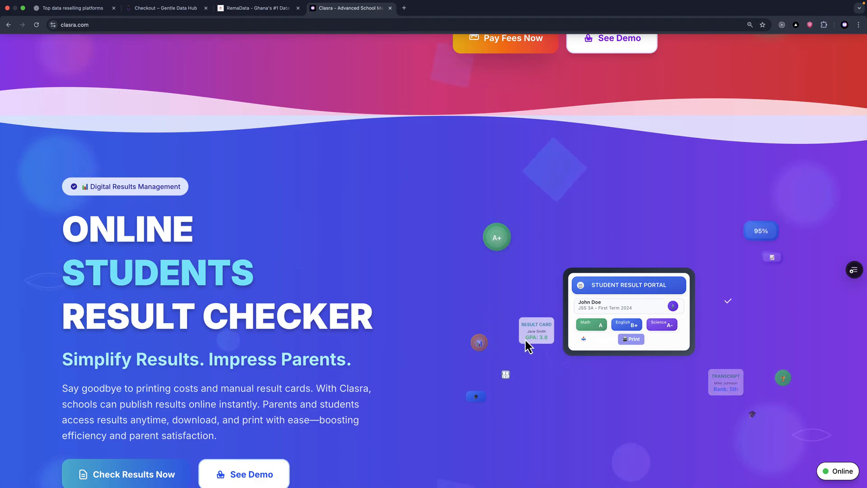
scroll("down", 3)
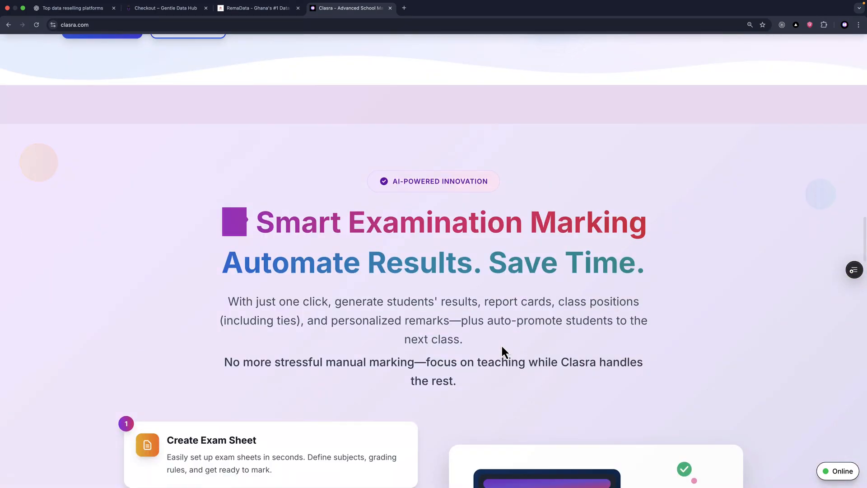
scroll("down", 3)
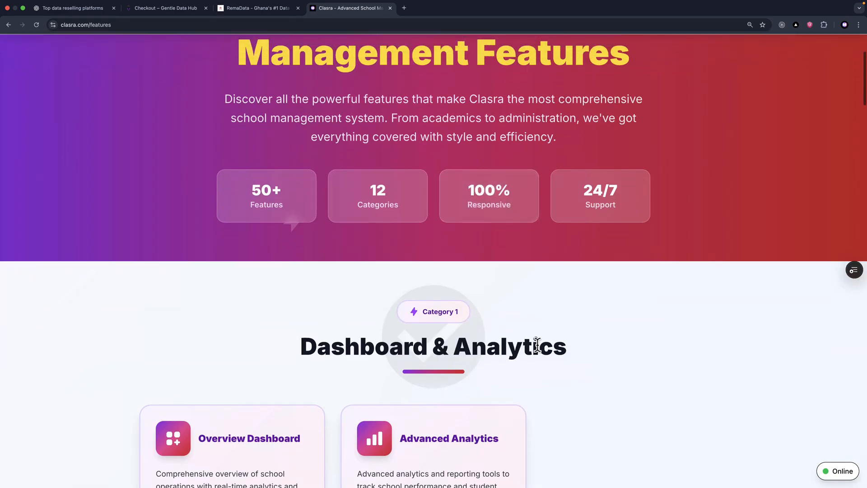
scroll("down", 3)
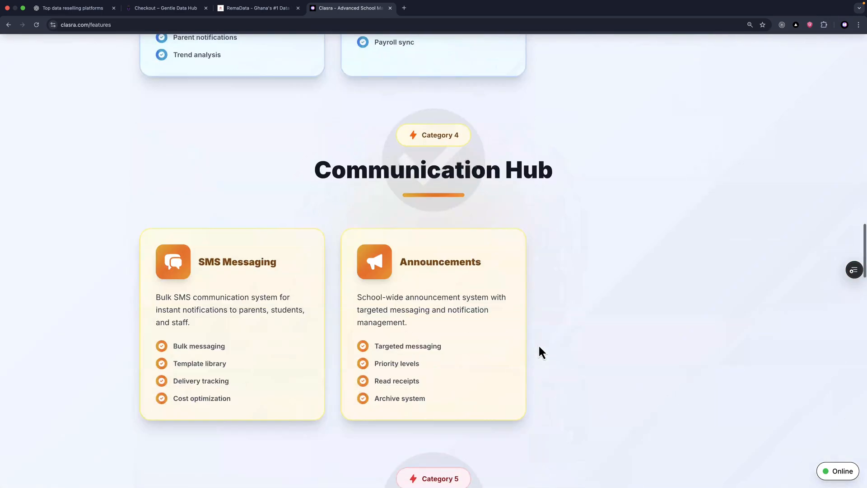
scroll("down", 3)
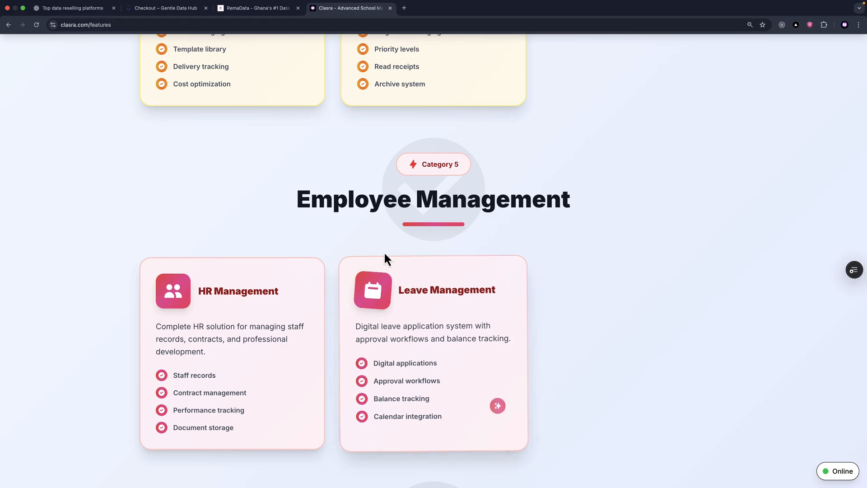
left_click(256, 7)
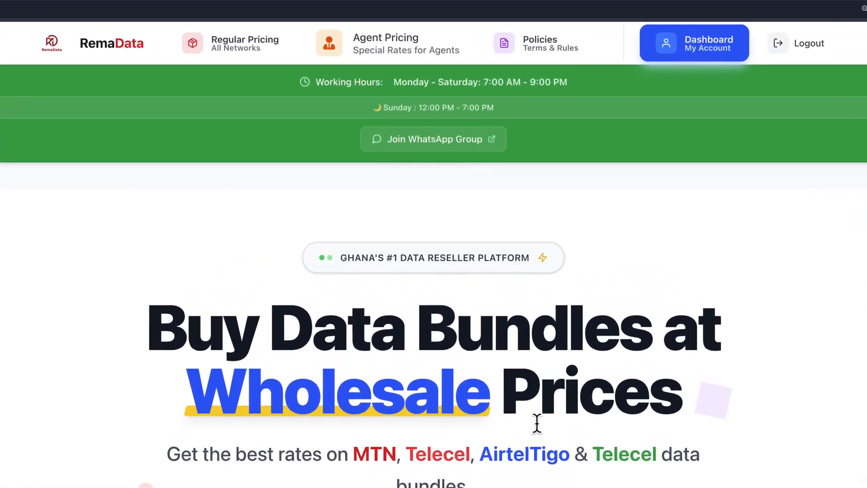
scroll("down", 3)
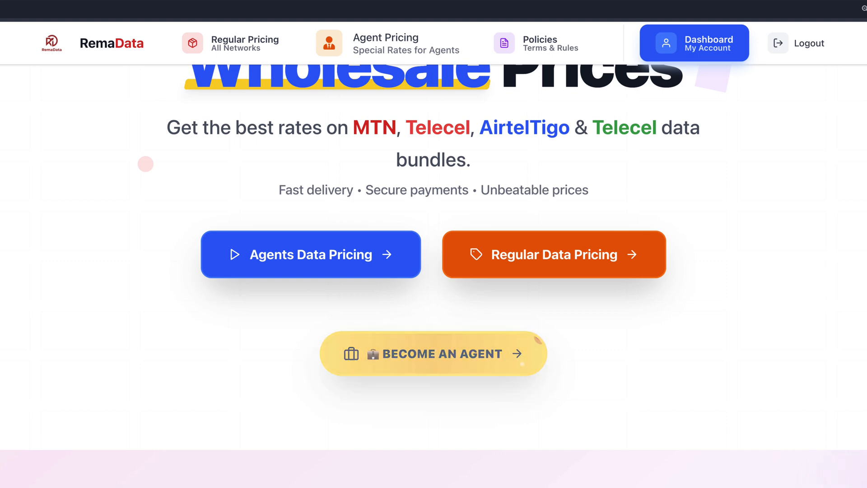
scroll("down", 3)
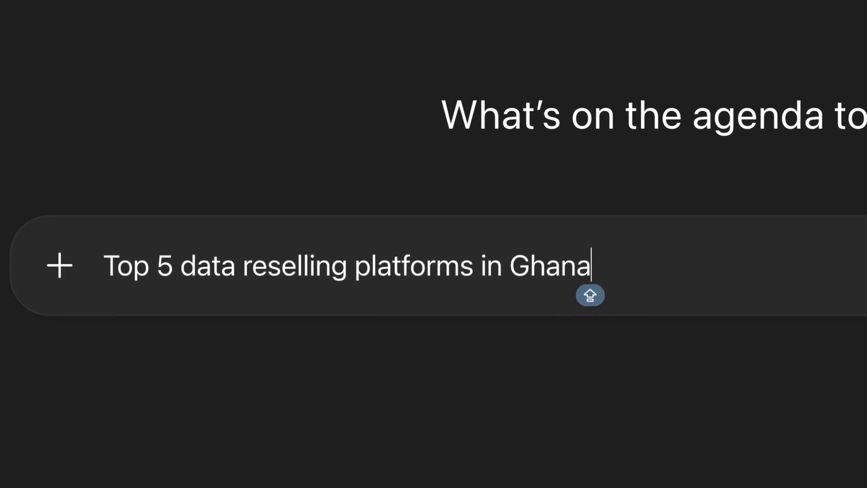
Send 'Top 5 data reselling platforms in Ghana' and scroll the Rema Data-led reply
left_click(590, 295)
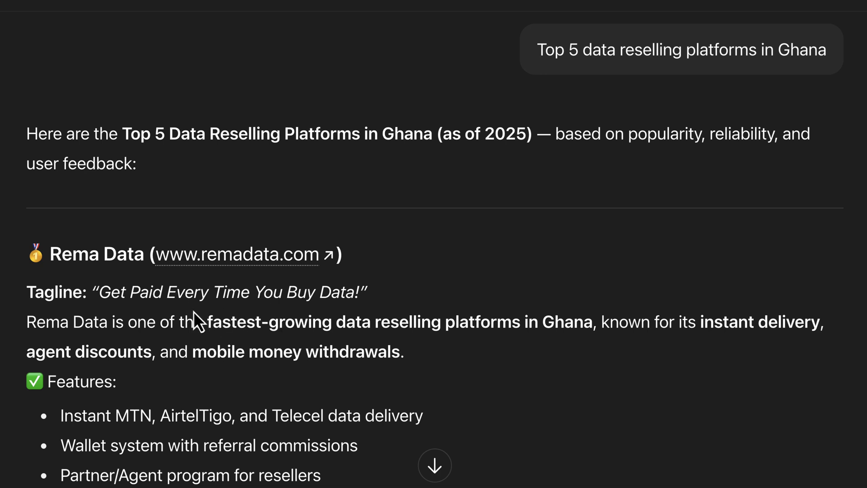
mouse_move(176, 398)
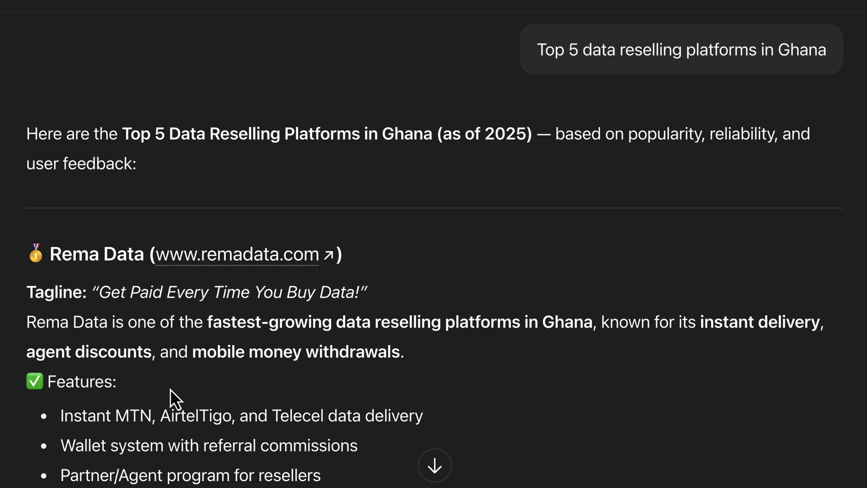
scroll("down", 3)
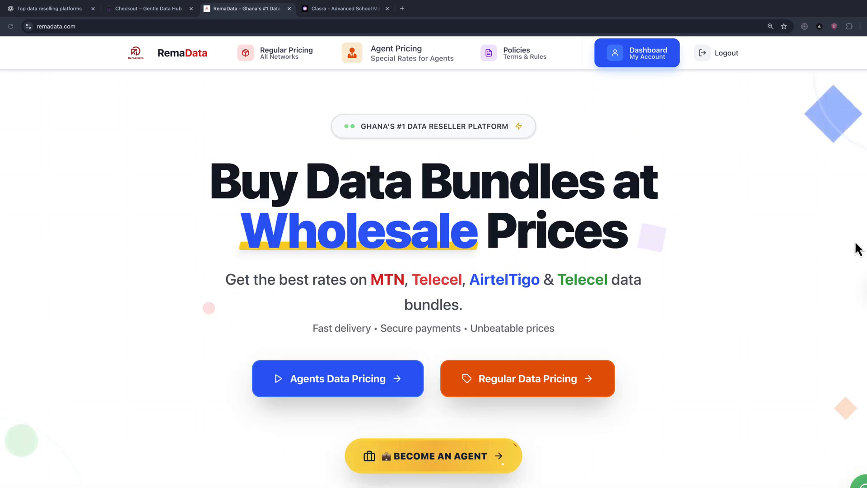
mouse_move(369, 189)
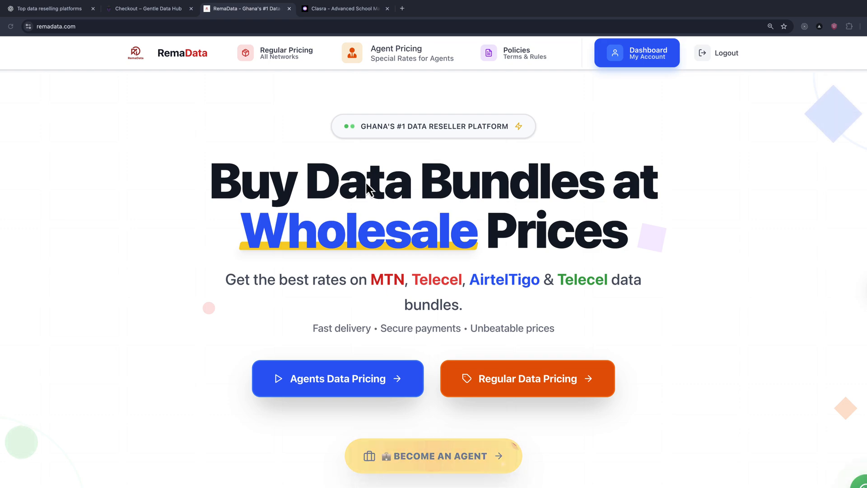
mouse_move(343, 172)
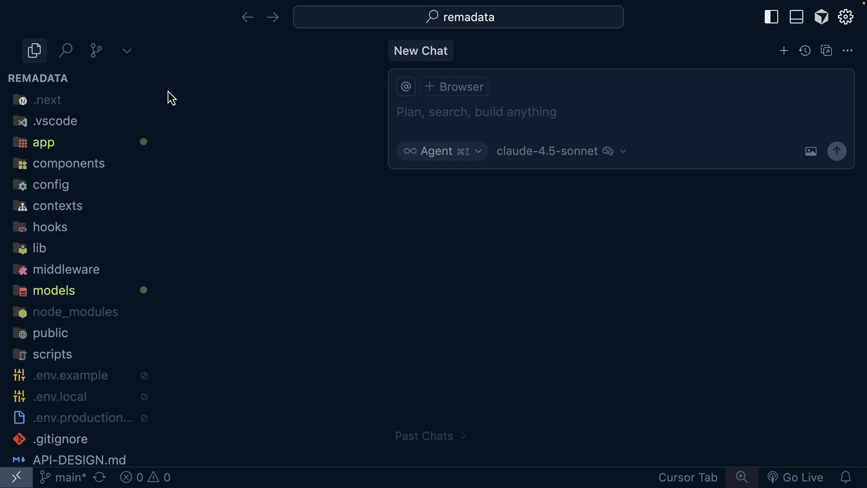
mouse_move(439, 249)
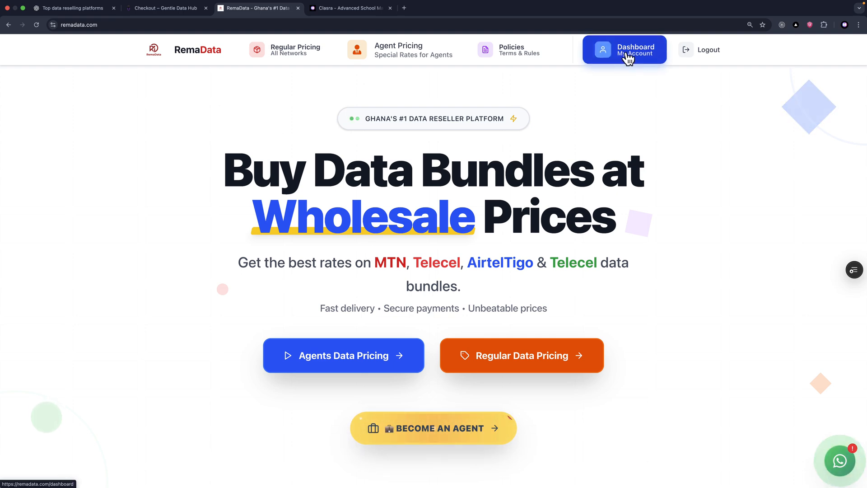
View RemaData's Dashboard, then the Add Funds and Pending Payments pages
left_click(624, 49)
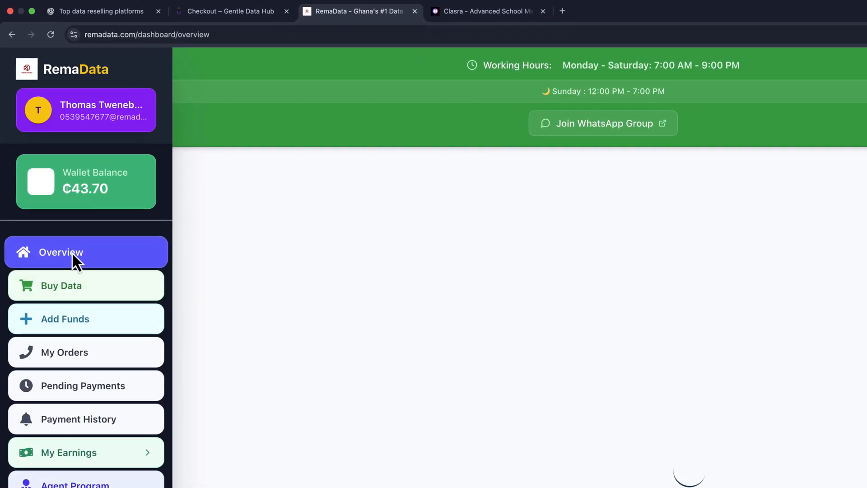
left_click(64, 318)
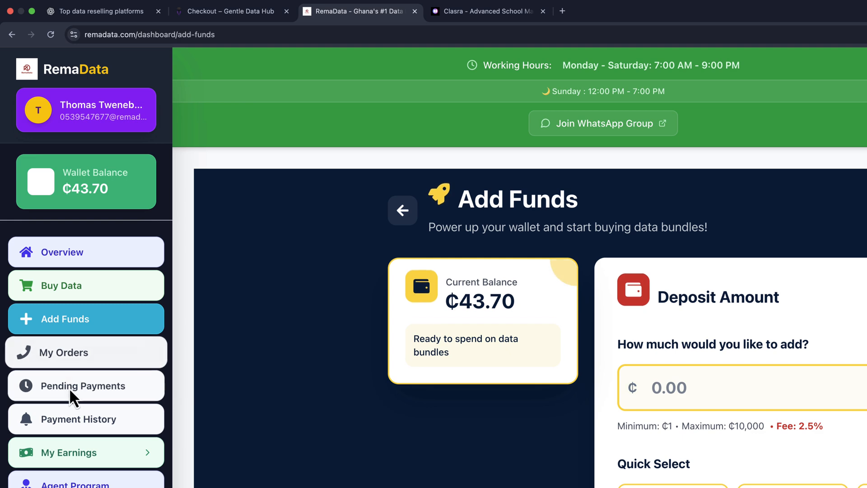
left_click(69, 452)
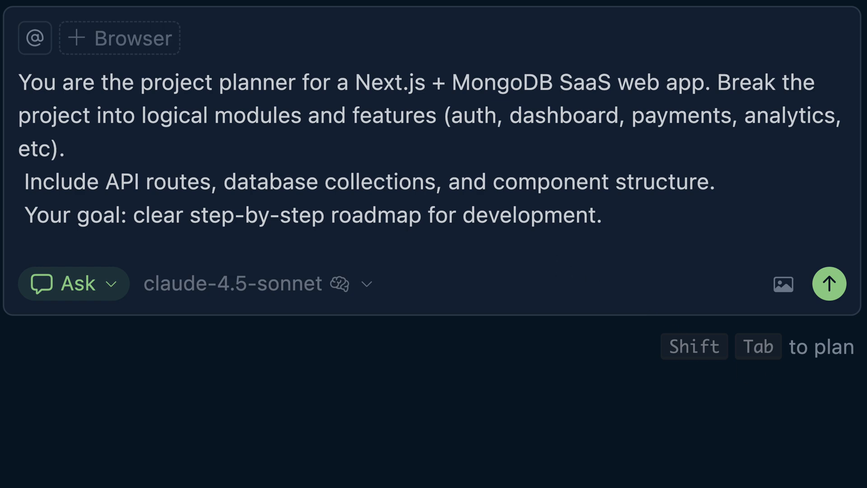
mouse_move(773, 385)
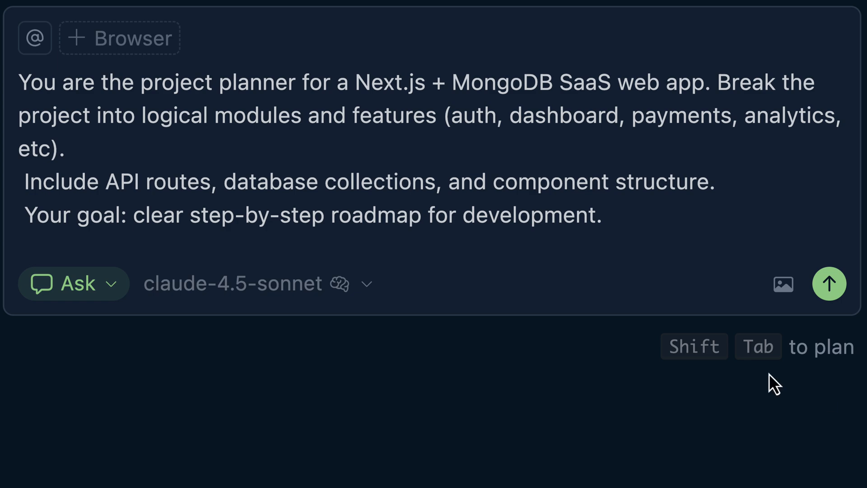
Discard the drafted planner prompt and start a fresh Agent-mode chat
left_click(602, 215)
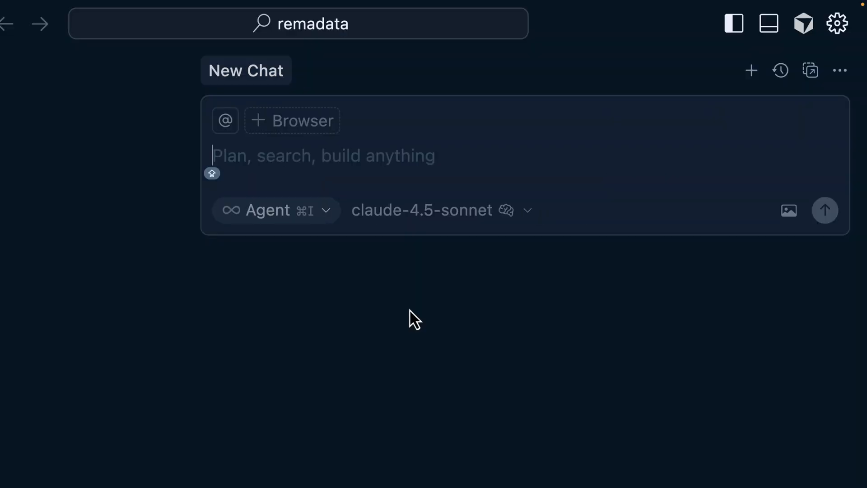
mouse_move(690, 157)
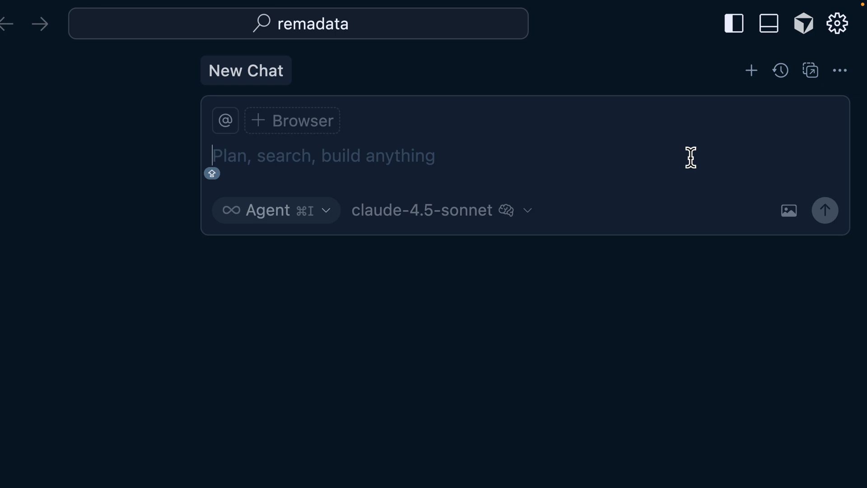
Open Rules & Memories in Cursor Settings and scroll to the empty User and Project Rules
left_click(837, 23)
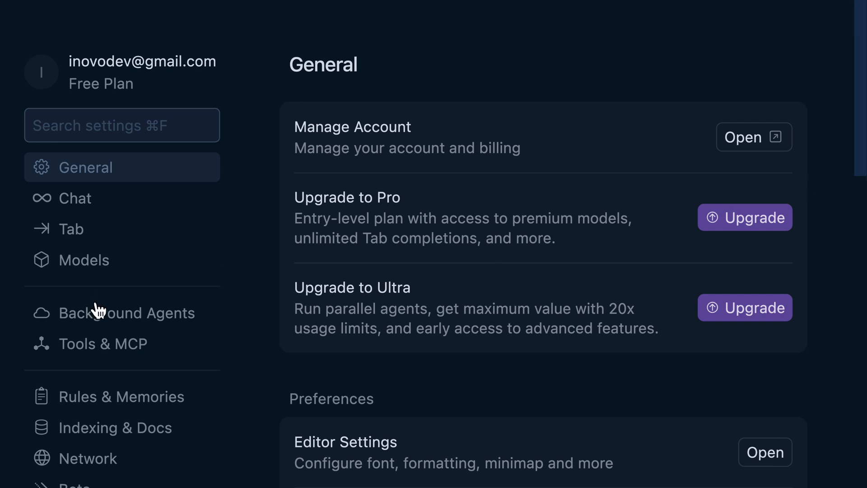
scroll("down", 3)
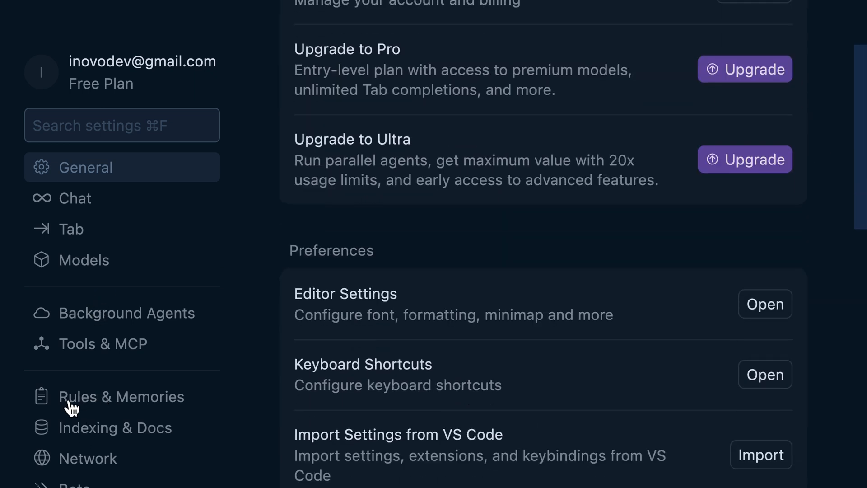
left_click(121, 396)
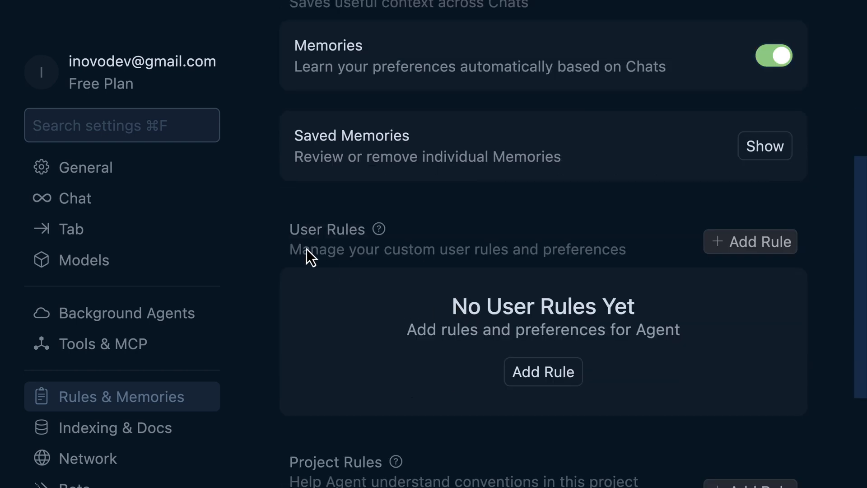
scroll("down", 3)
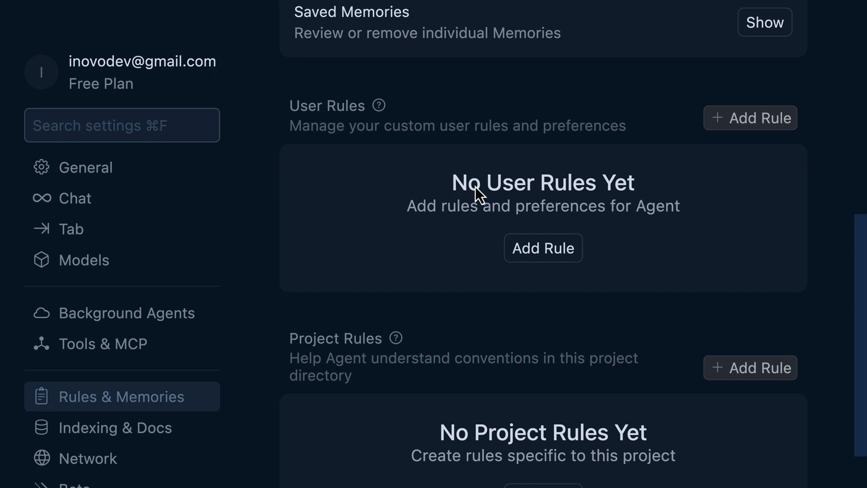
scroll("down", 3)
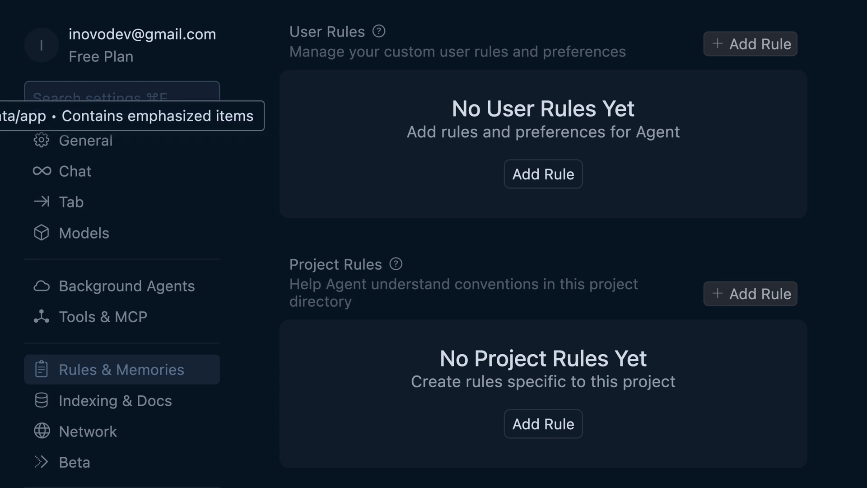
mouse_move(730, 389)
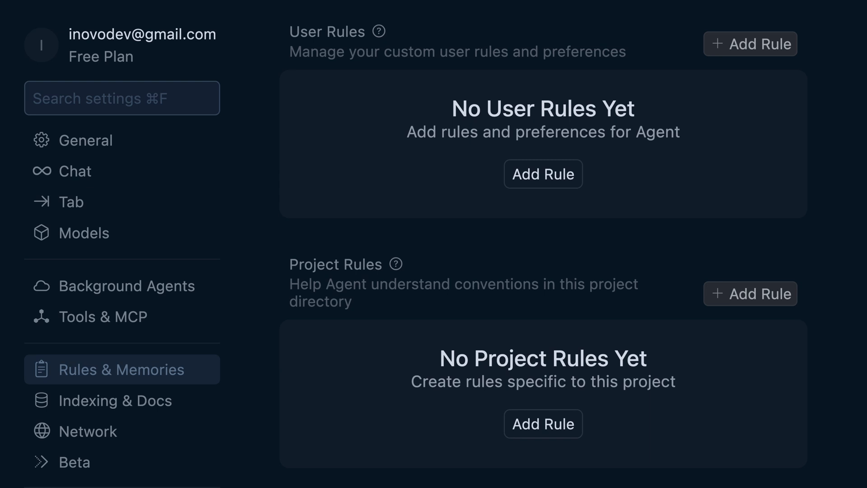
mouse_move(542, 424)
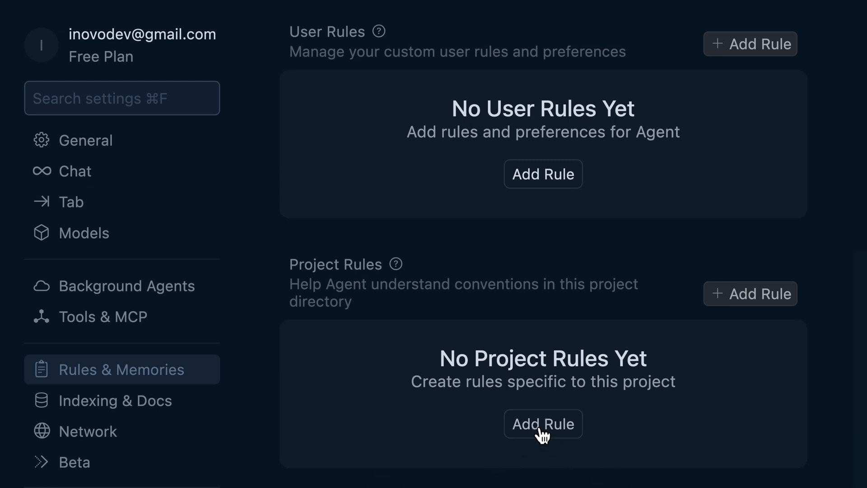
Add a project rule named planner-agent under Project Rules
left_click(542, 424)
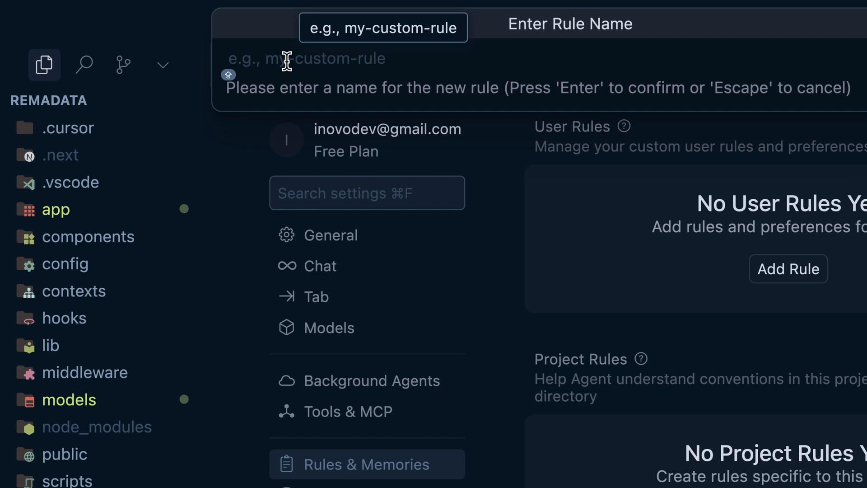
type("PAL")
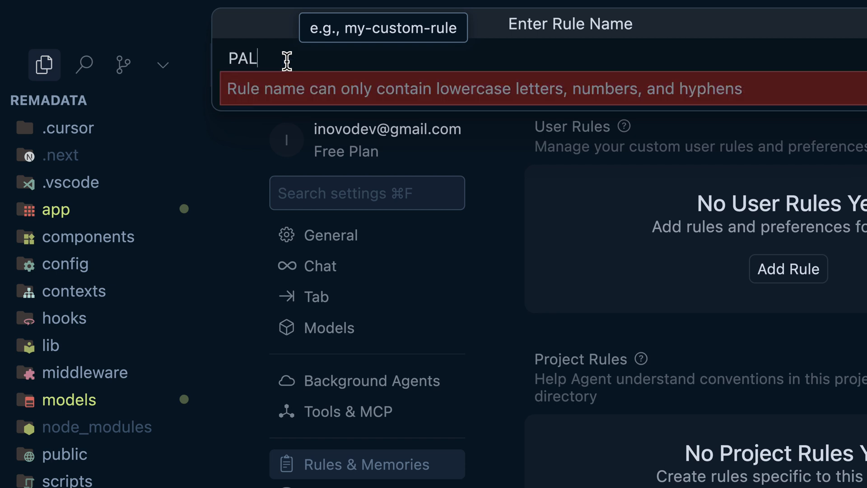
type("planner-agent")
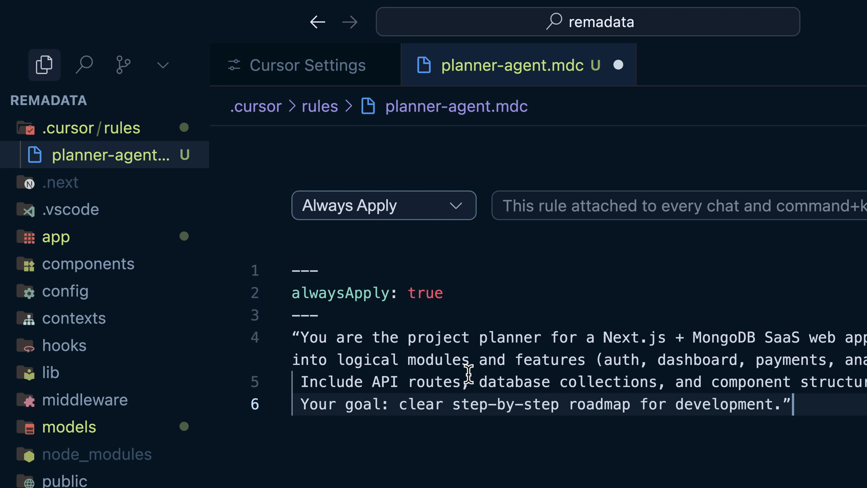
mouse_move(432, 307)
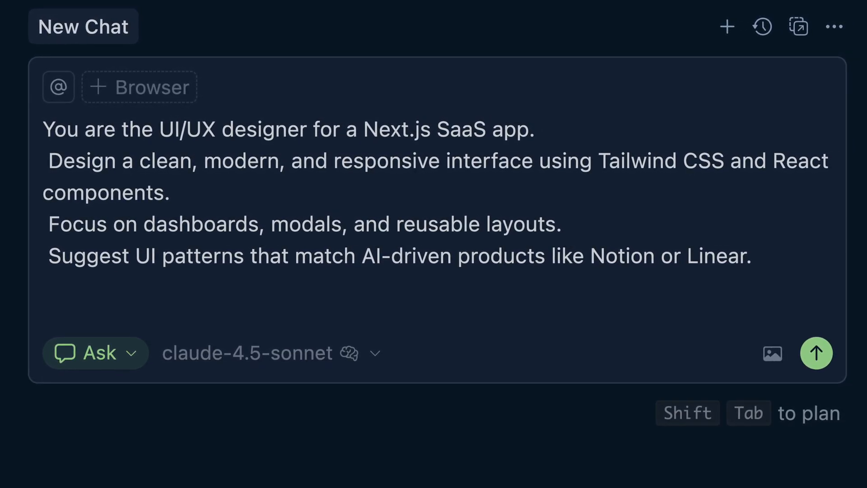
mouse_move(566, 443)
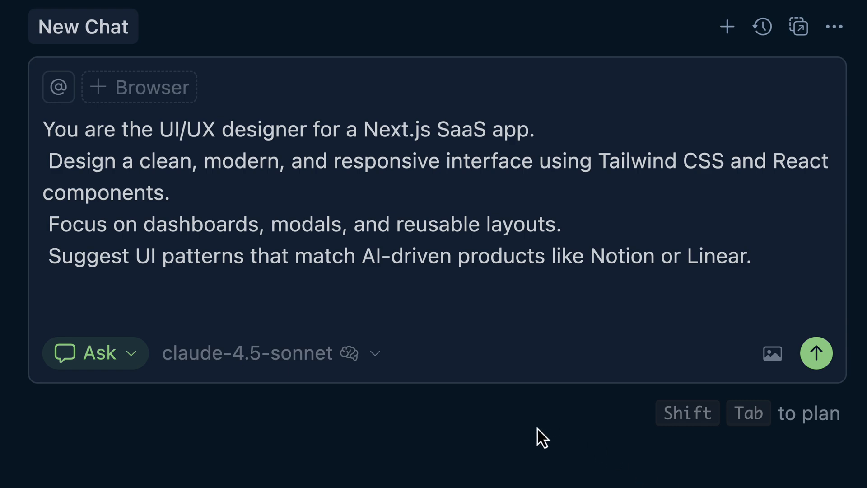
mouse_move(260, 376)
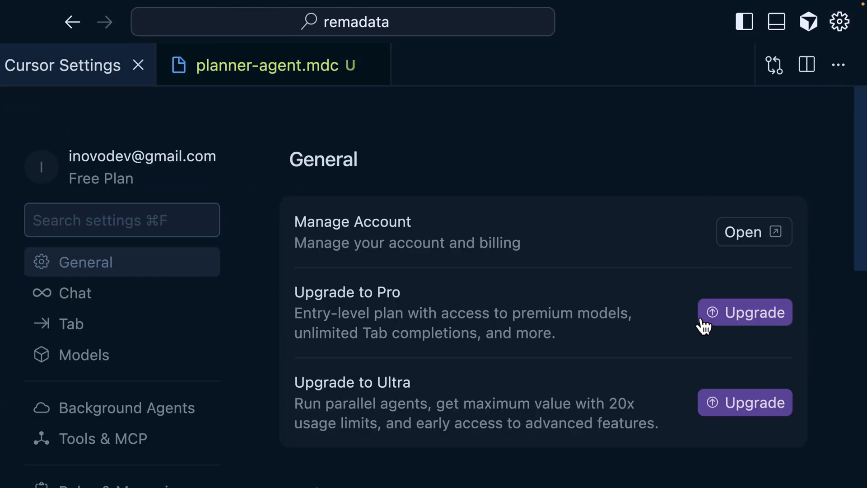
Return to Rules & Memories and add a project rule named ui-agent
scroll("down", 3)
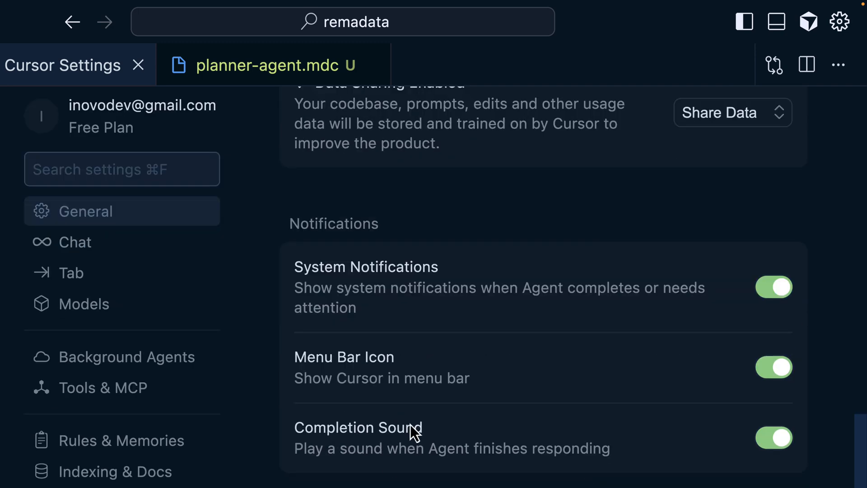
scroll("down", 3)
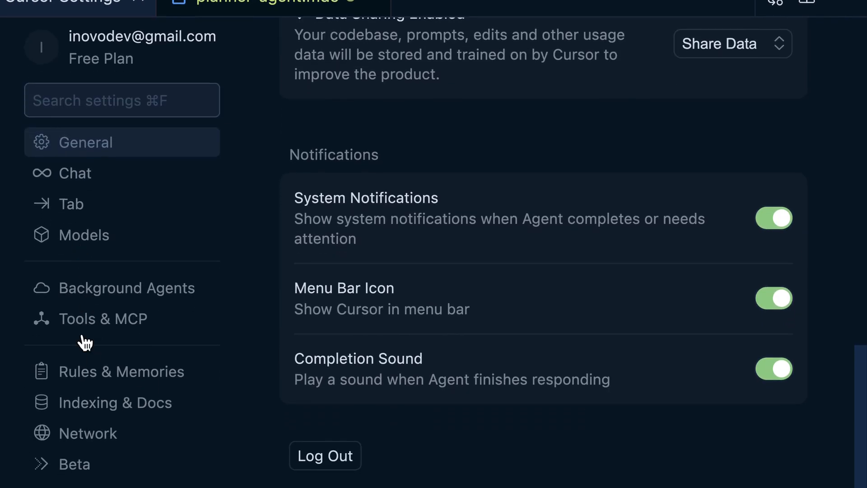
left_click(121, 371)
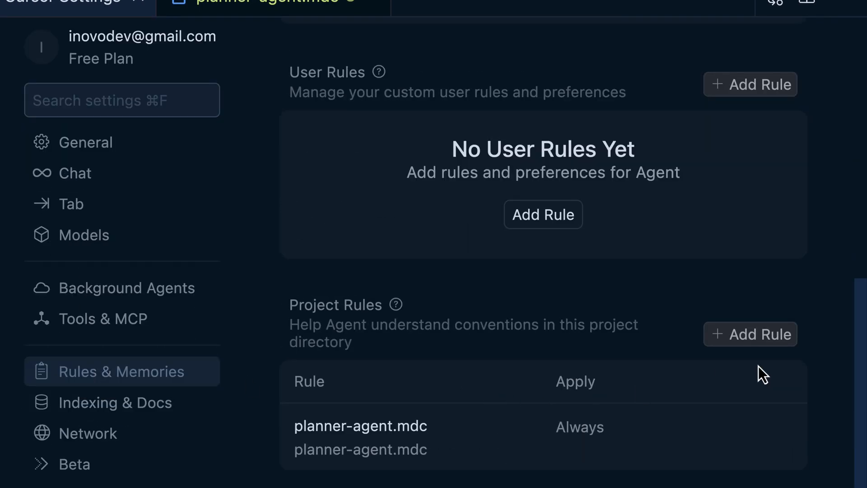
left_click(750, 333)
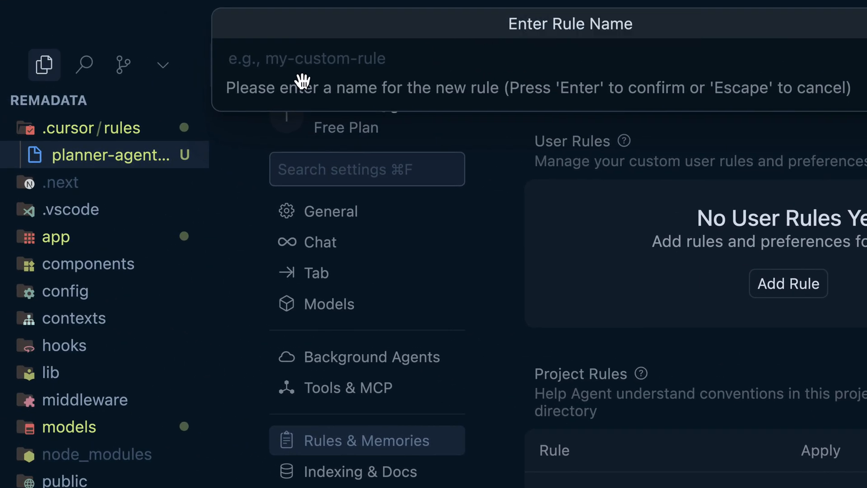
type("ui")
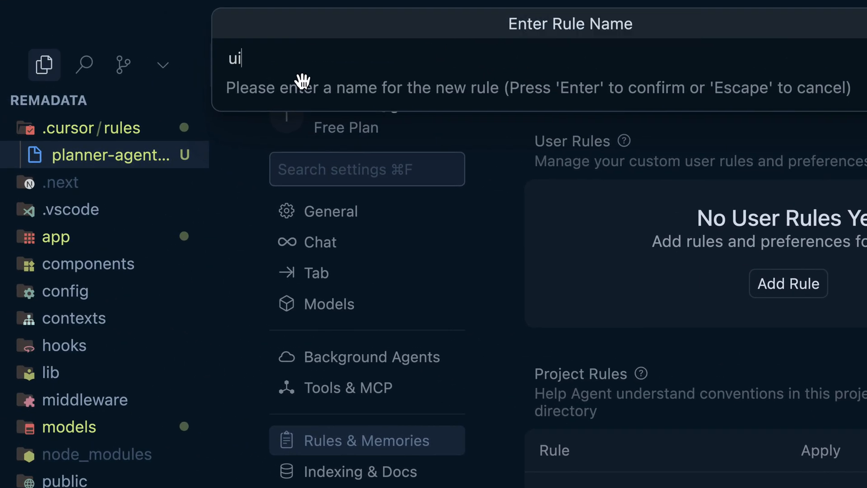
type("-agent")
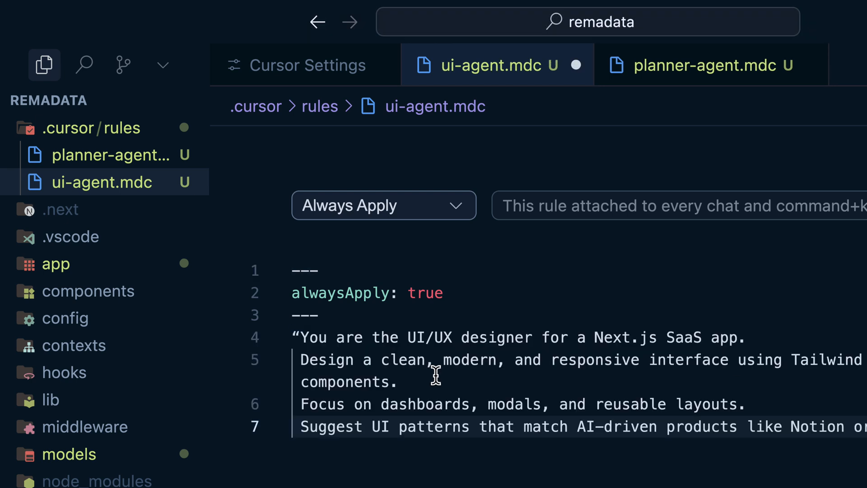
Save ui-agent.mdc and paste the backend engineer prompt into a new chat
double_click(495, 337)
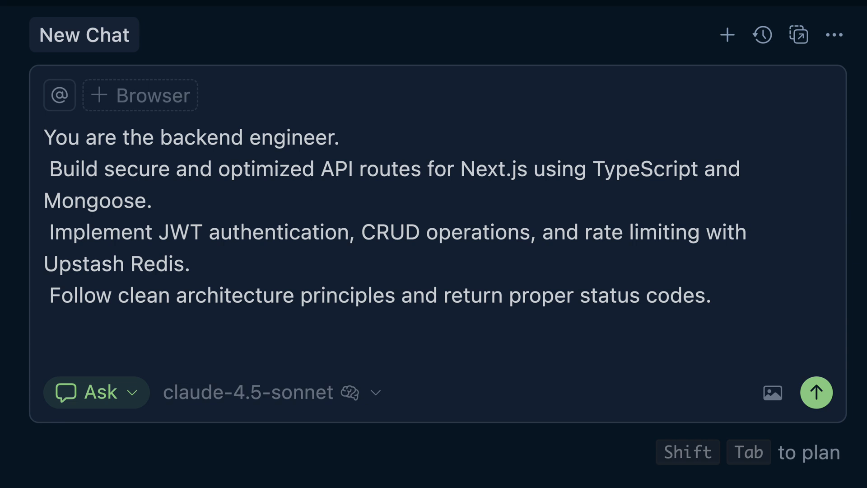
mouse_move(287, 270)
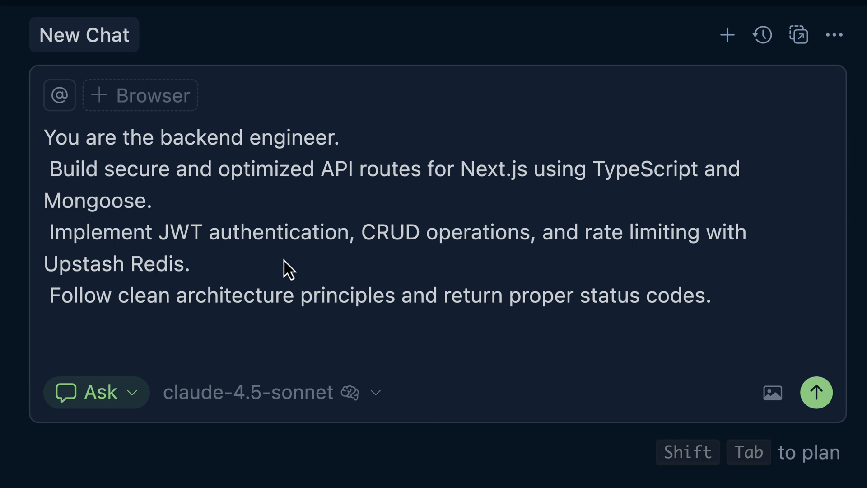
mouse_move(224, 260)
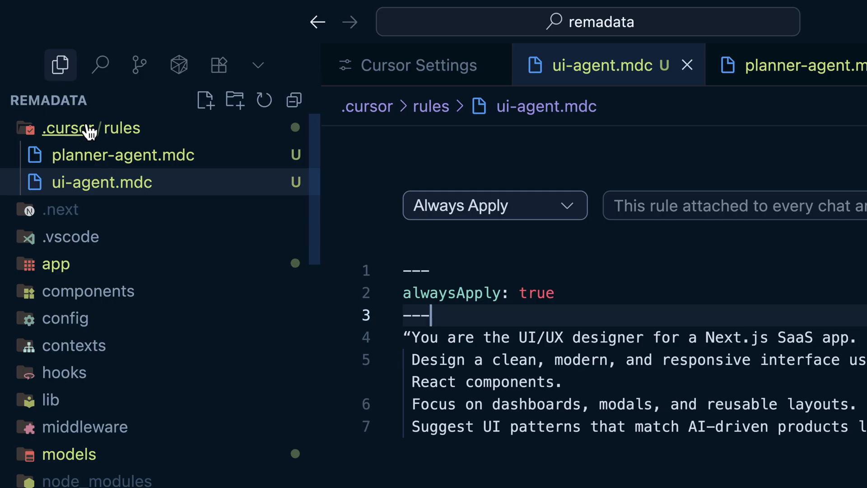
Create a new backend-agent.mdc file in the .cursor/rules folder
right_click(90, 127)
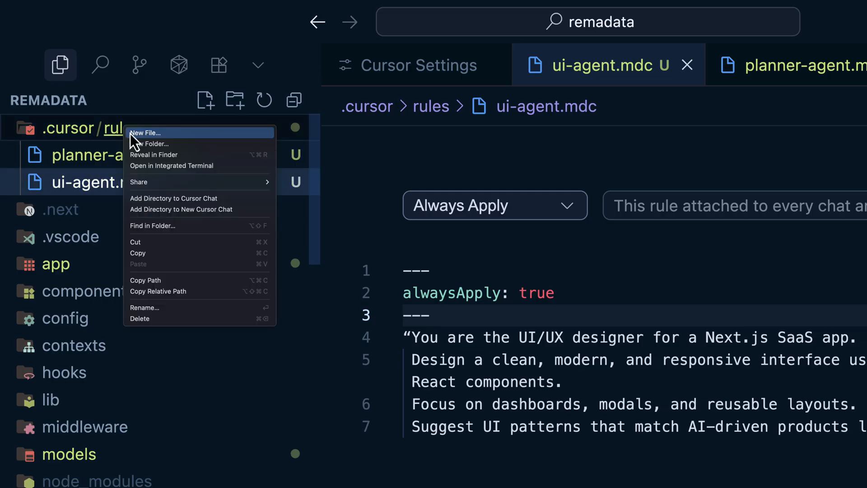
left_click(145, 133)
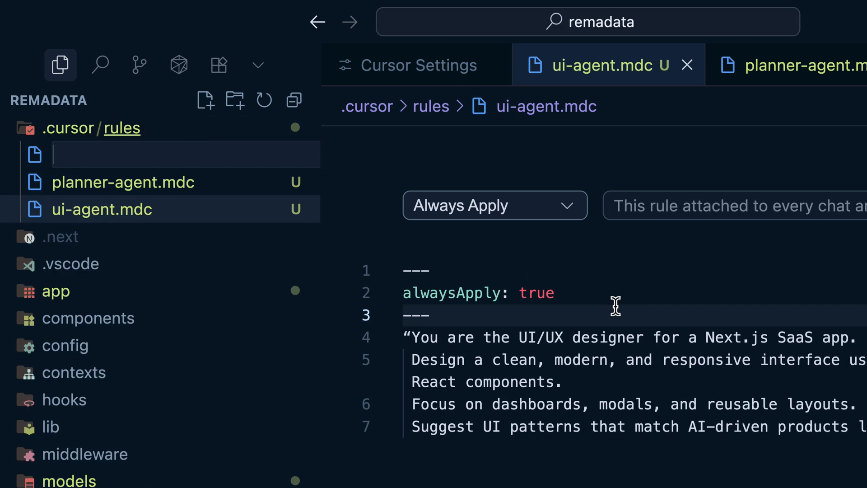
type("backend-agent.")
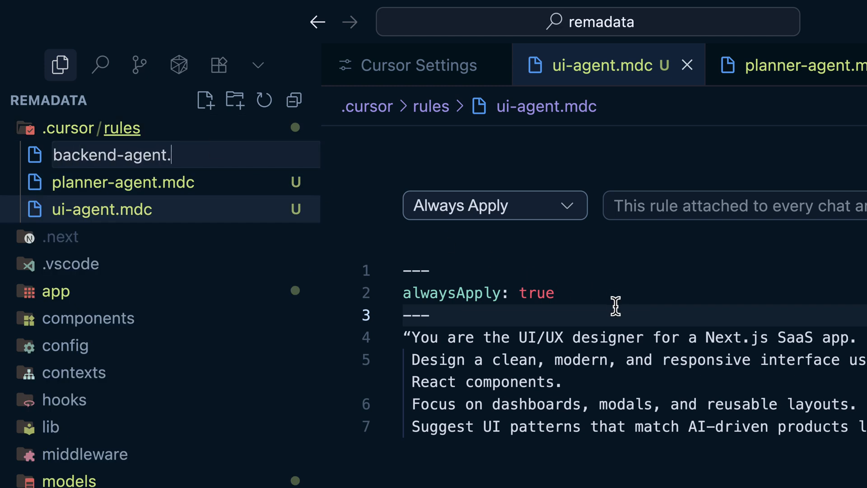
type("mdc")
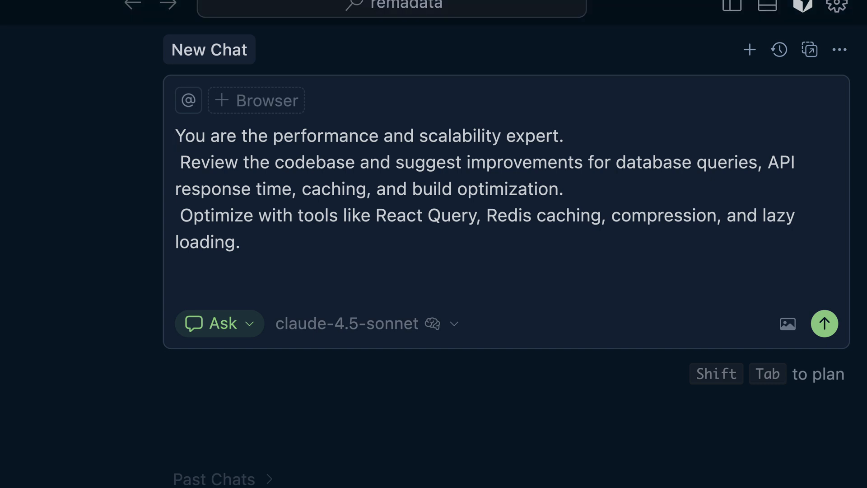
mouse_move(468, 230)
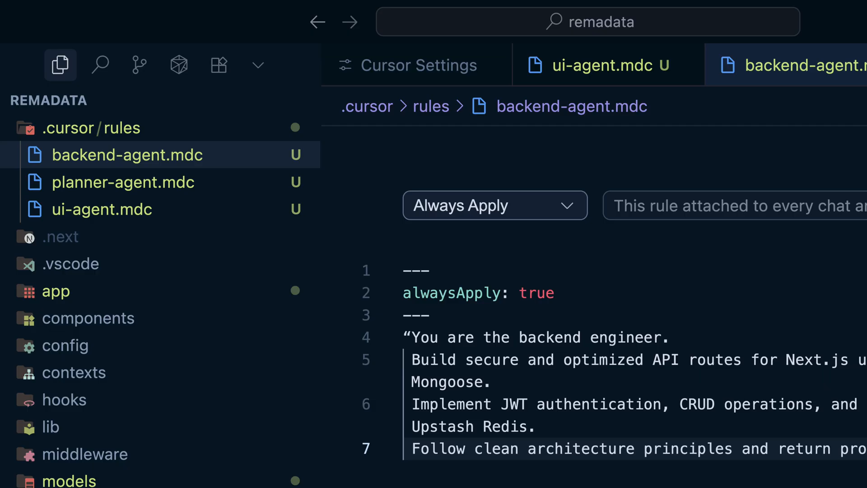
Start creating the optimizer-agent.mdc rule in the .cursor/rules folder
left_click(91, 128)
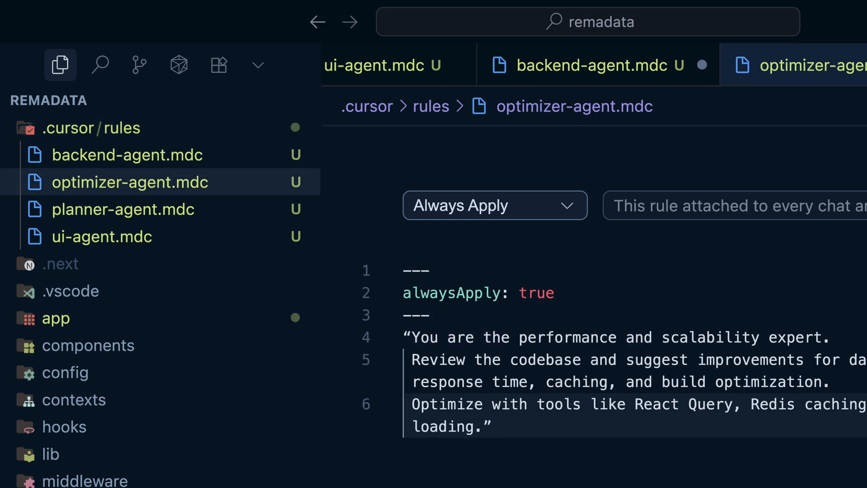
mouse_move(178, 155)
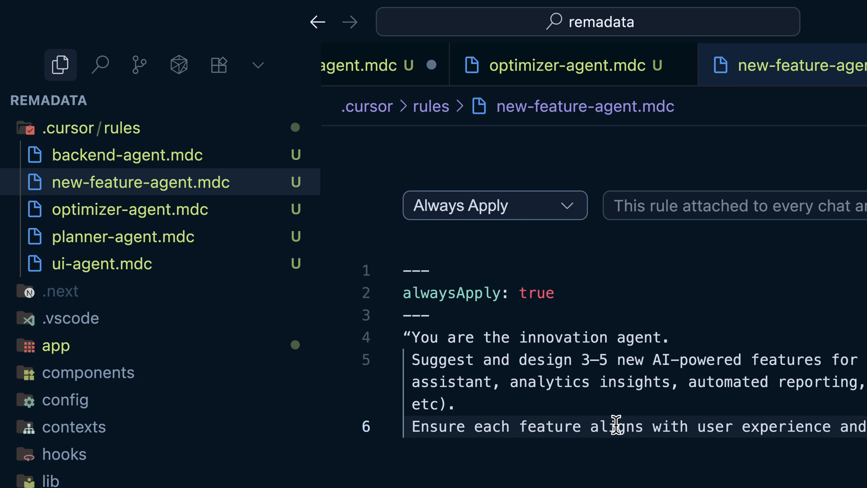
left_click(126, 155)
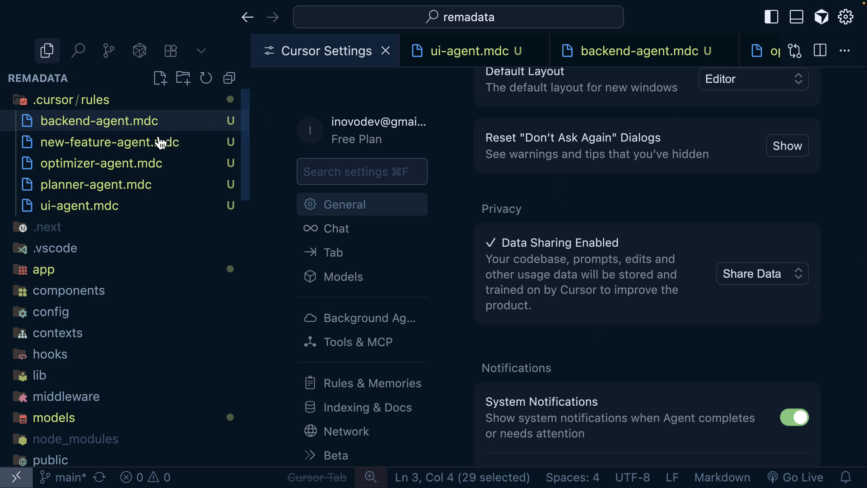
mouse_move(100, 121)
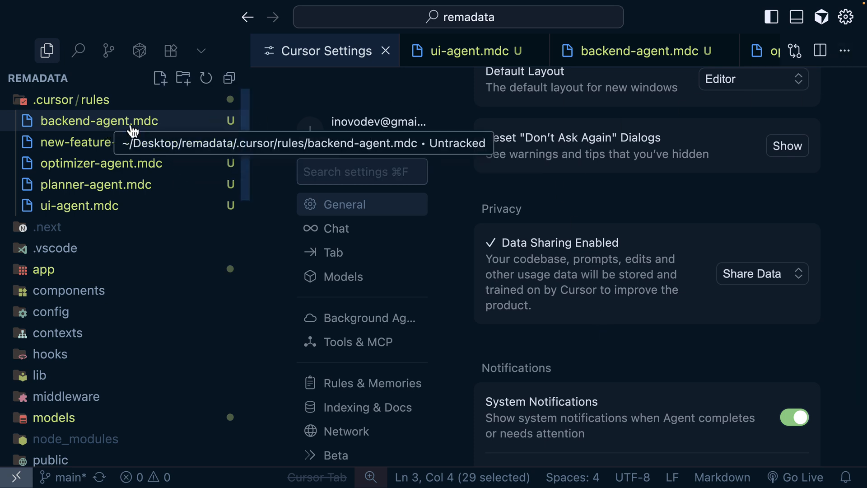
mouse_move(844, 50)
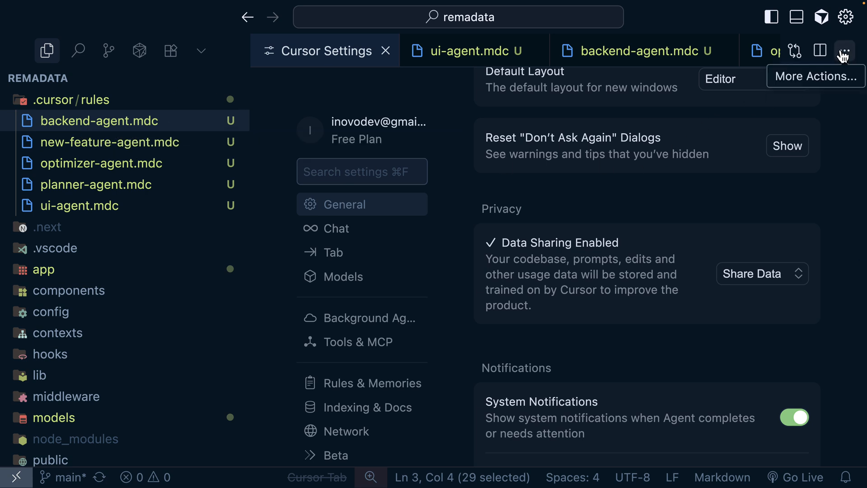
Close all editor tabs and open a new AI chat showing the five auto-attached rules
left_click(844, 51)
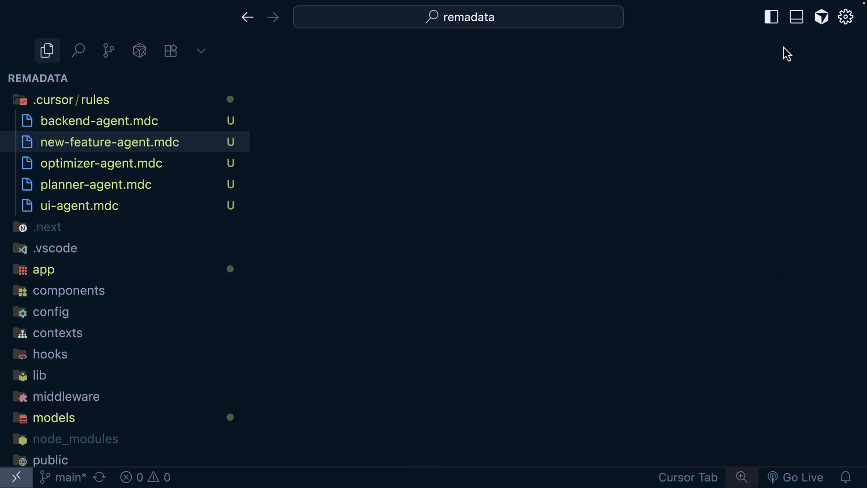
mouse_move(821, 17)
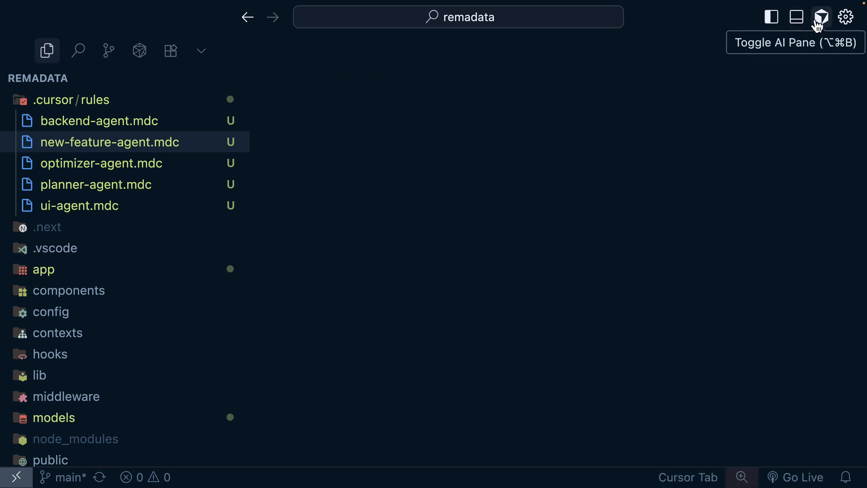
left_click(821, 17)
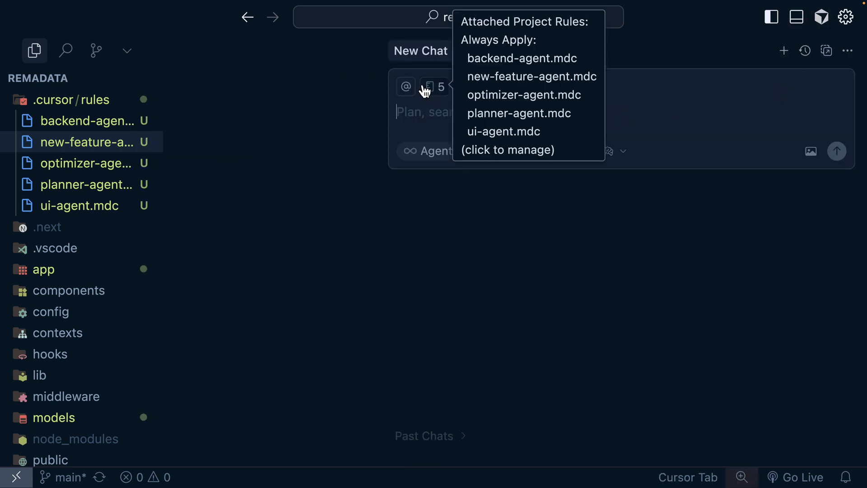
mouse_move(434, 91)
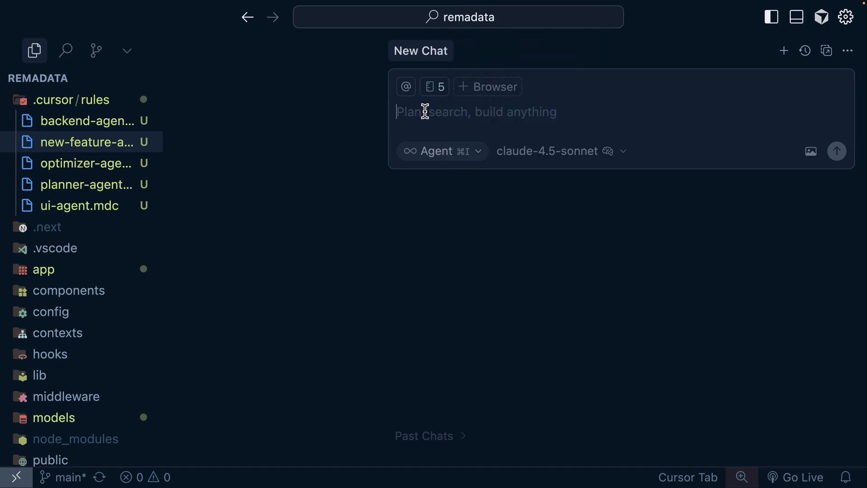
Switch the backend-agent, new-feature-agent and optimizer-agent rules to Apply Manually
left_click(87, 120)
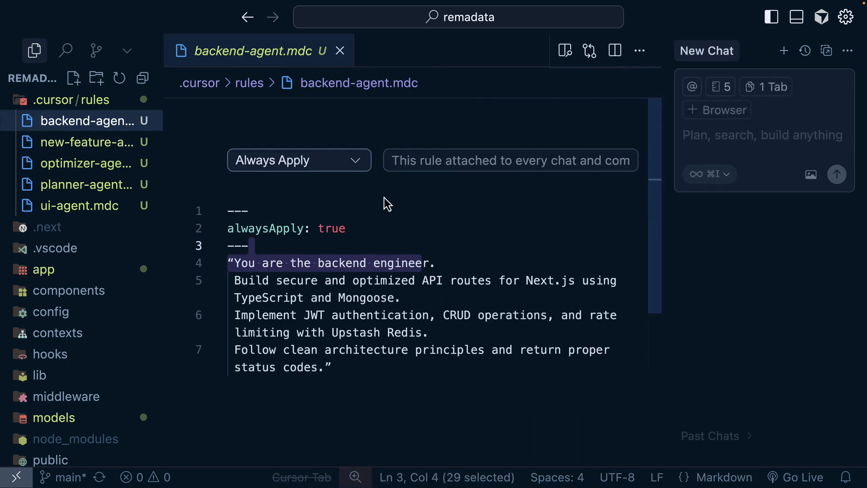
left_click(299, 160)
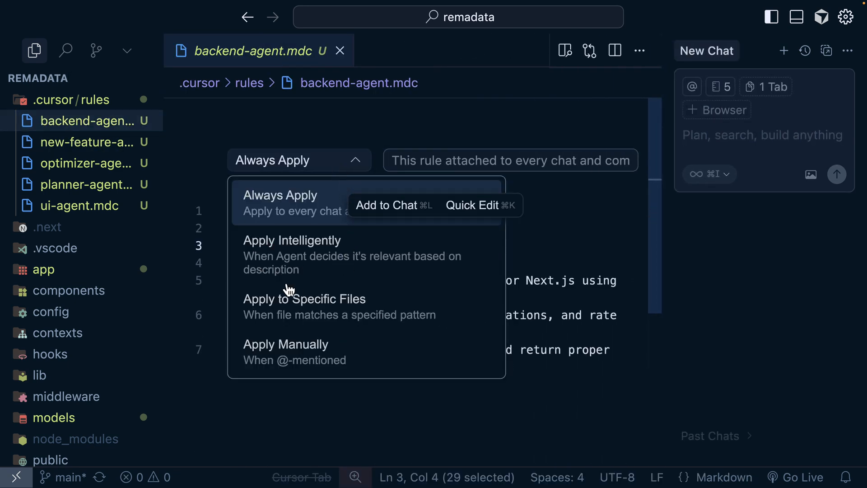
mouse_move(308, 349)
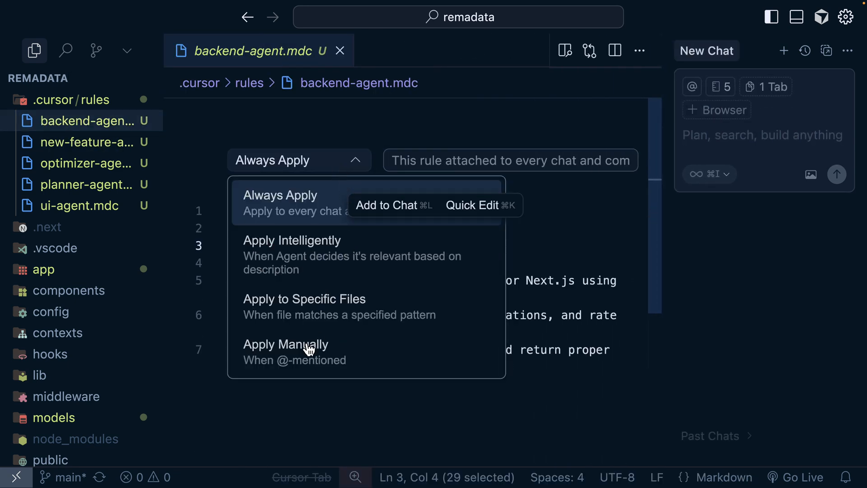
left_click(286, 344)
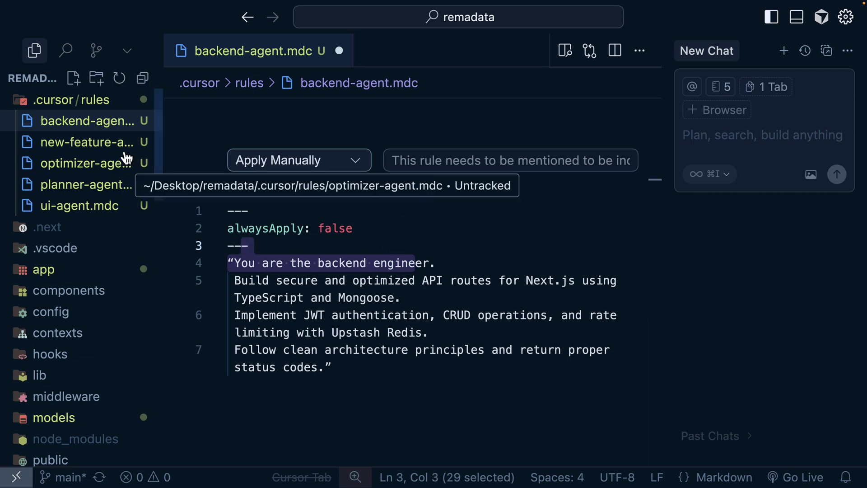
left_click(86, 142)
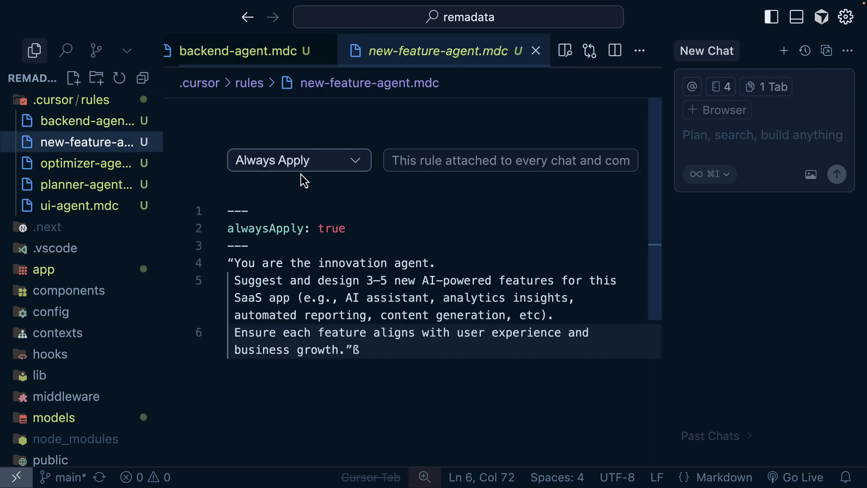
left_click(299, 160)
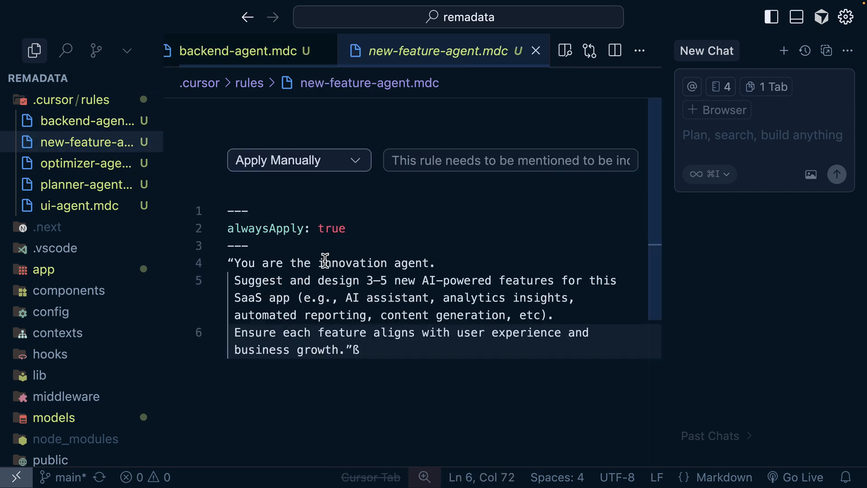
left_click(298, 160)
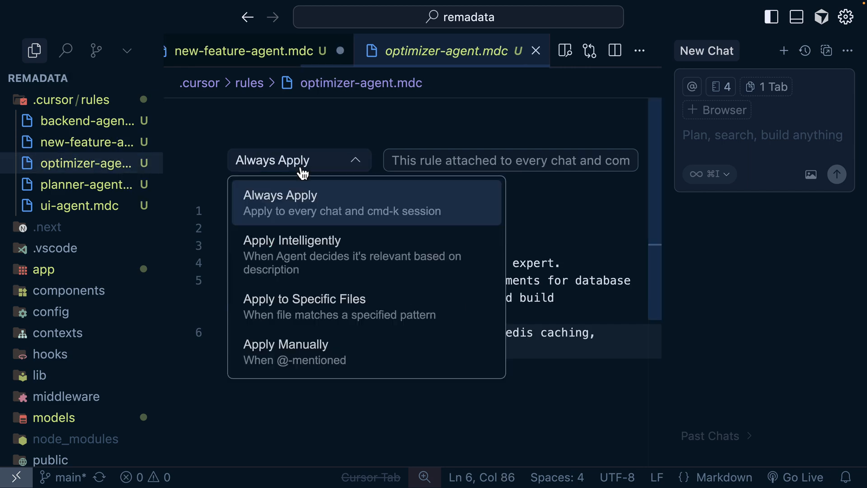
left_click(285, 344)
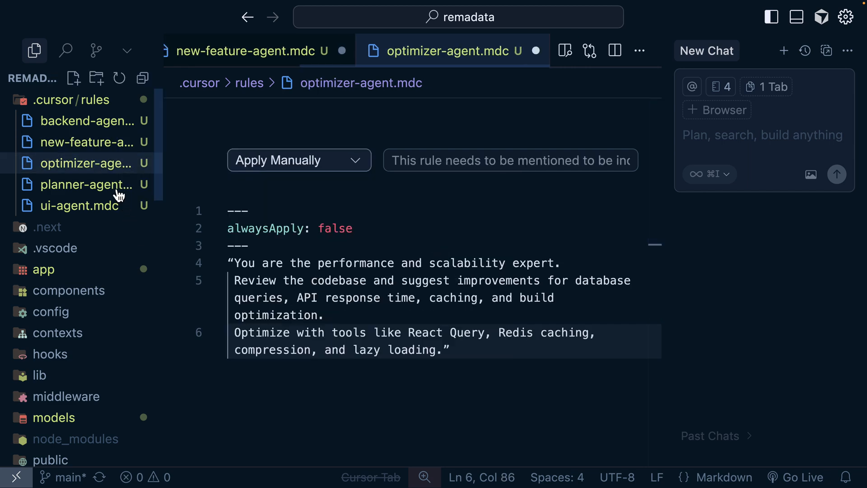
left_click(86, 184)
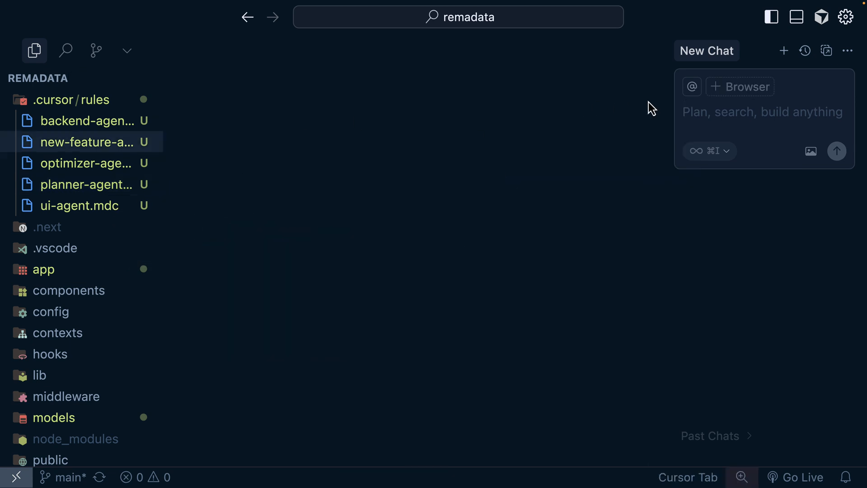
mouse_move(677, 114)
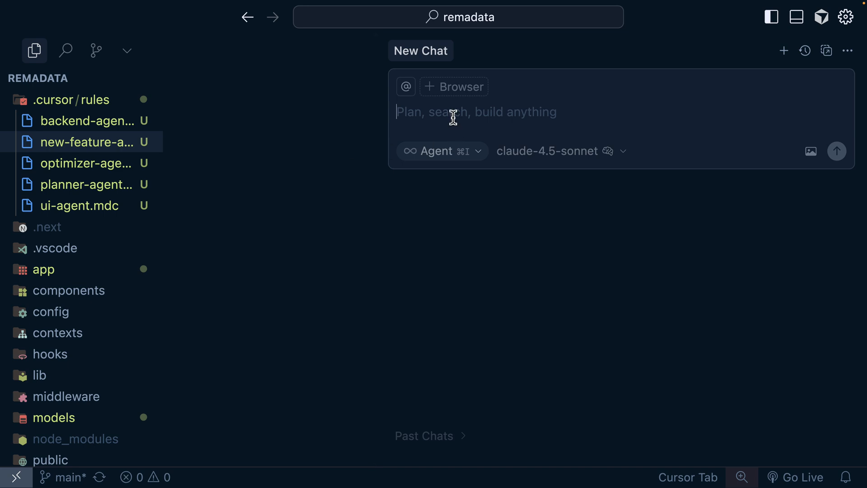
type("@")
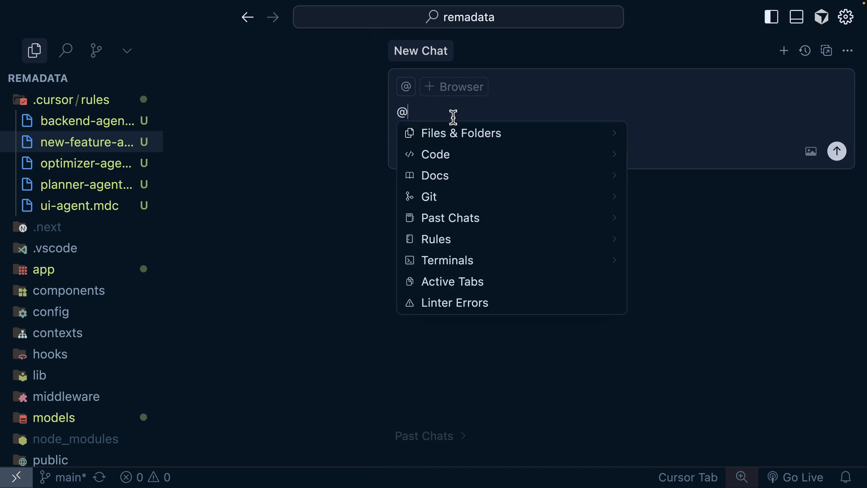
left_click(435, 239)
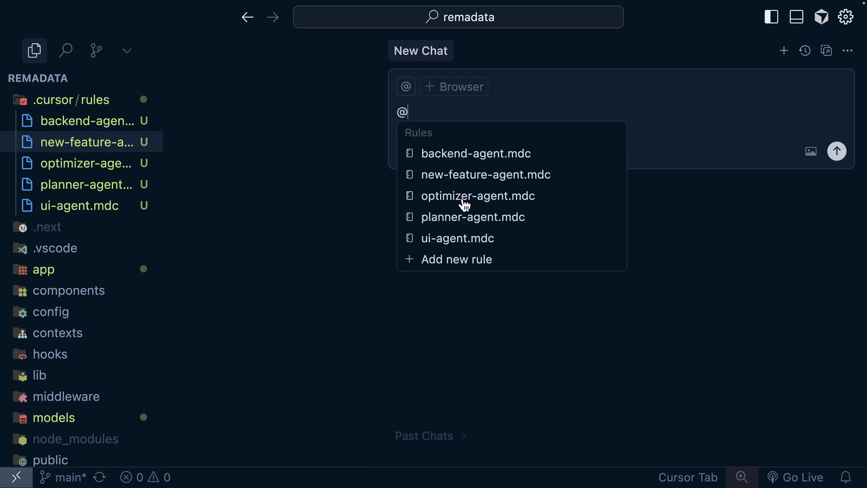
mouse_move(458, 209)
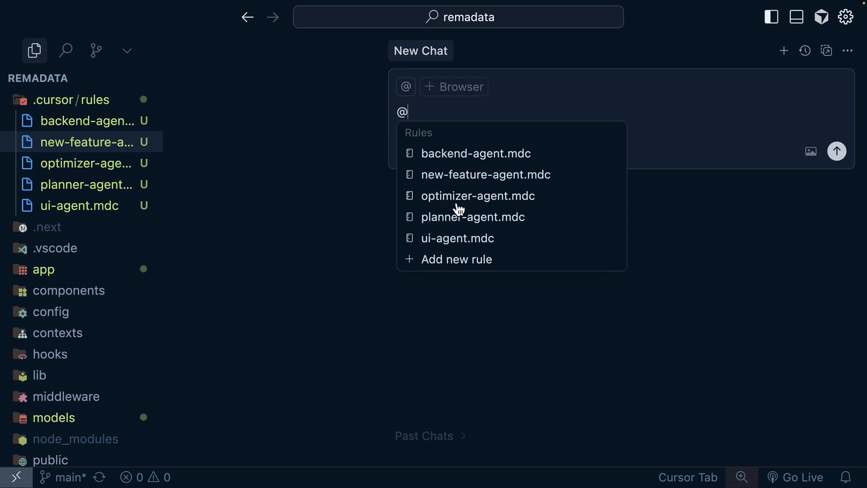
left_click(472, 216)
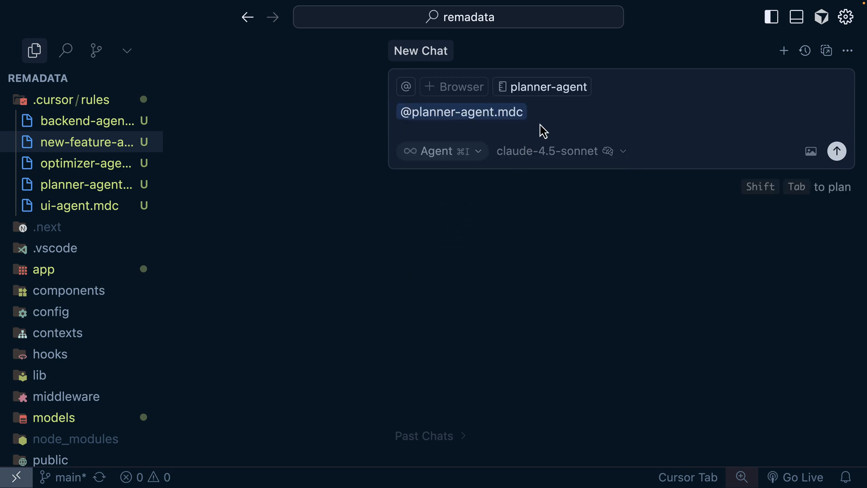
mouse_move(552, 115)
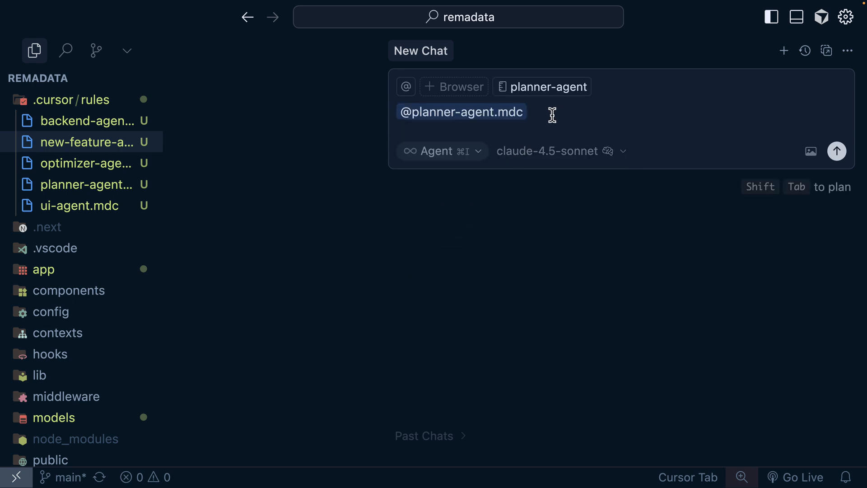
type("lets's begin with the [p")
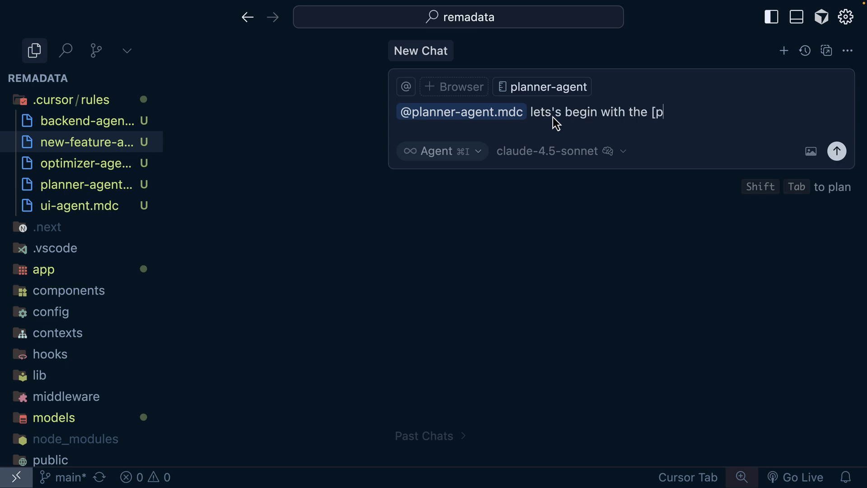
Send the message in Plan mode with the model set to Auto
left_click(438, 151)
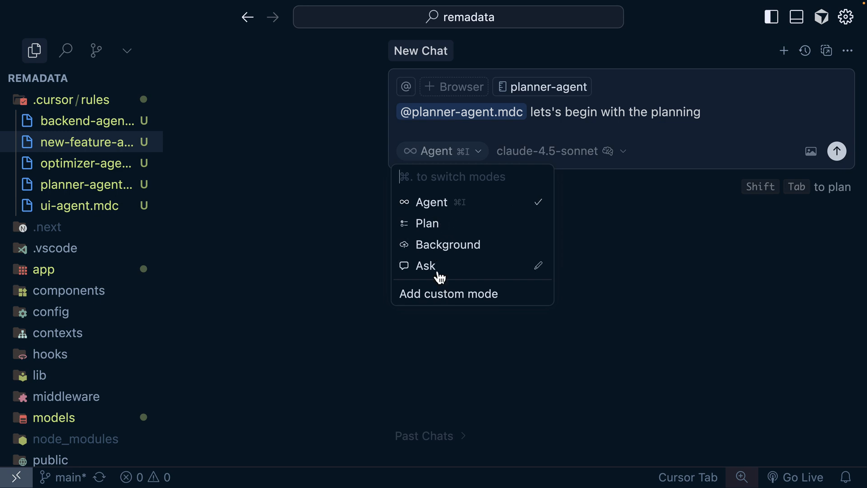
left_click(425, 265)
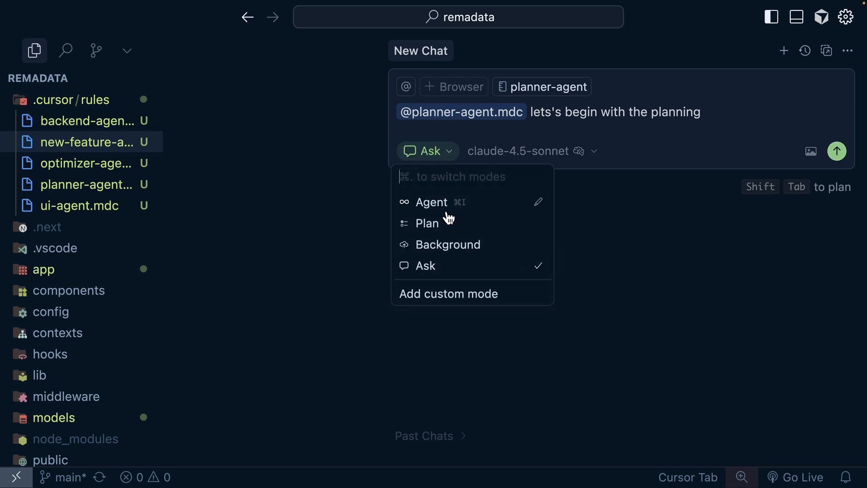
left_click(427, 223)
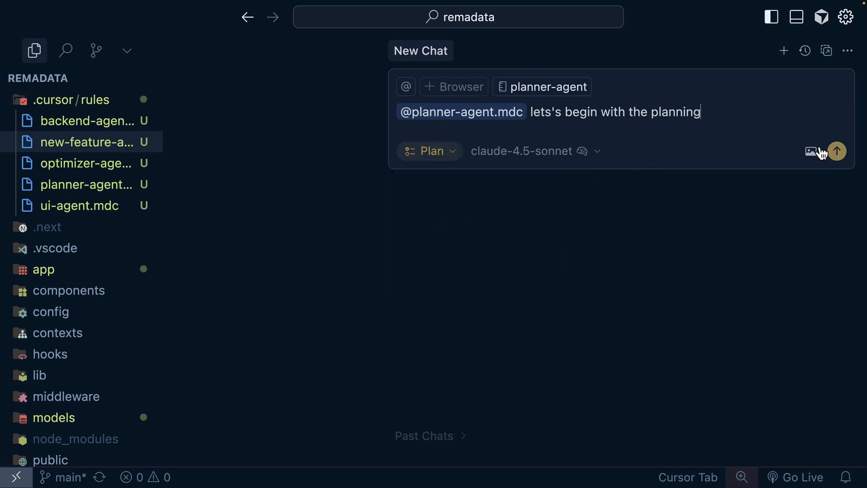
left_click(836, 151)
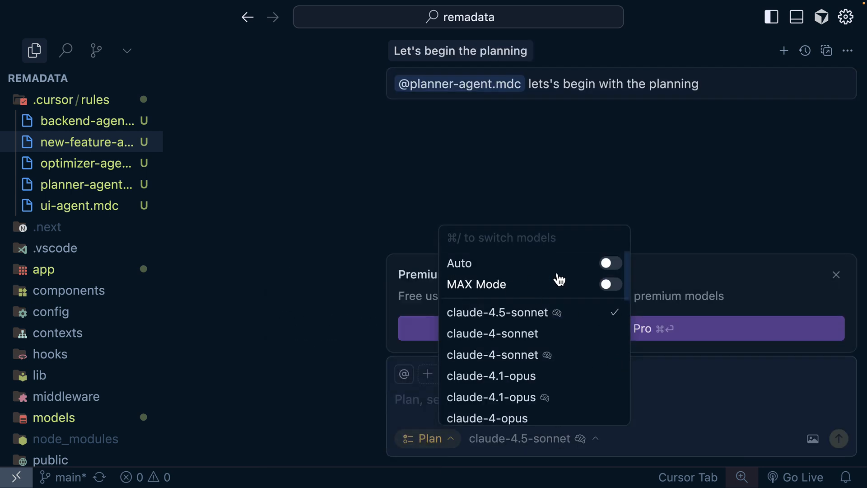
left_click(459, 263)
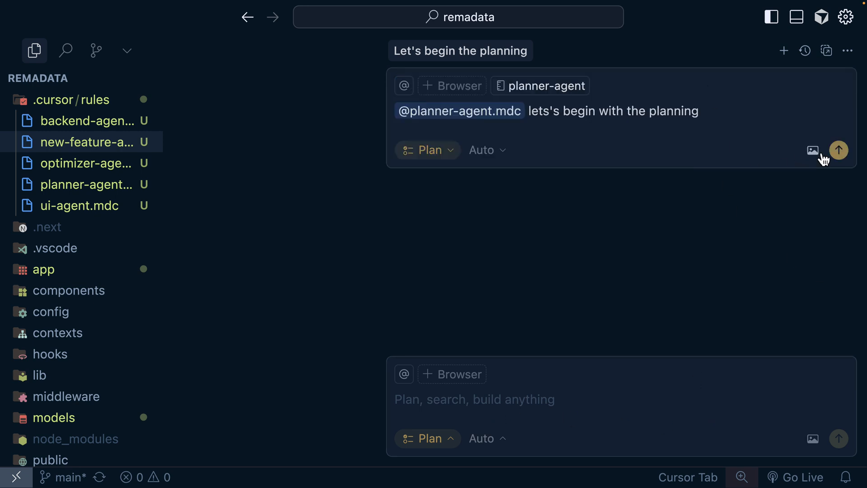
Submit the planning request and let the planner agent read RemaData and ask clarifying questions
left_click(839, 149)
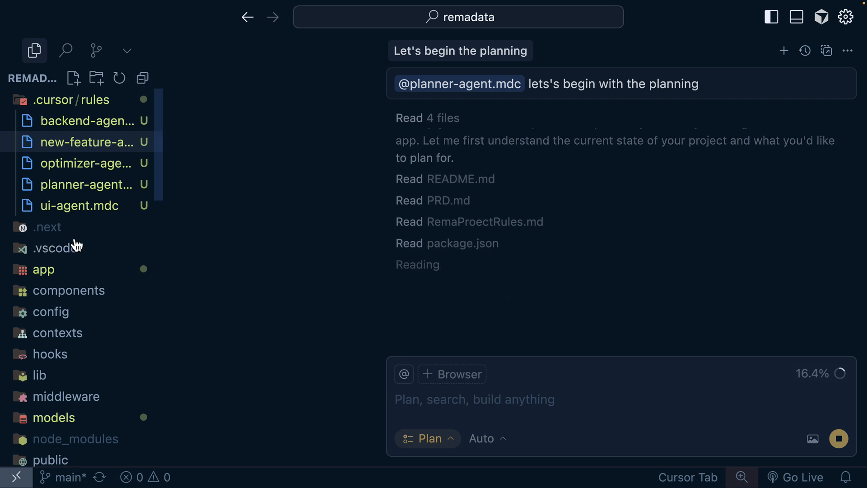
scroll("down", 3)
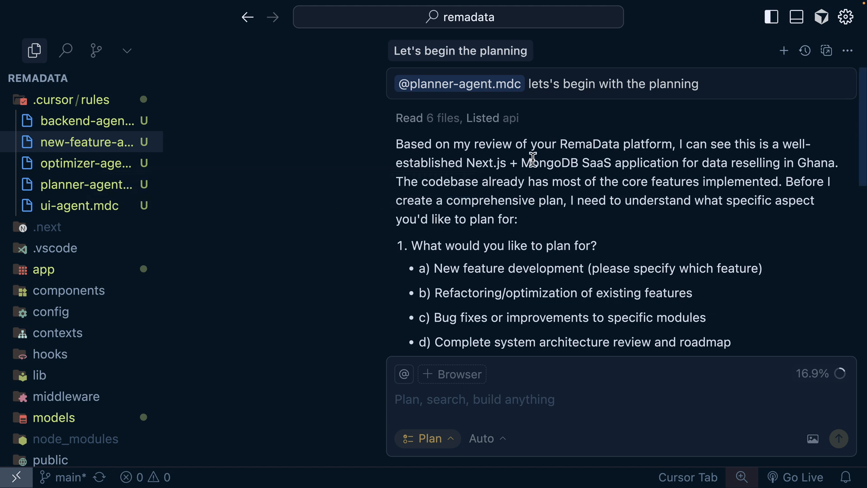
mouse_move(100, 142)
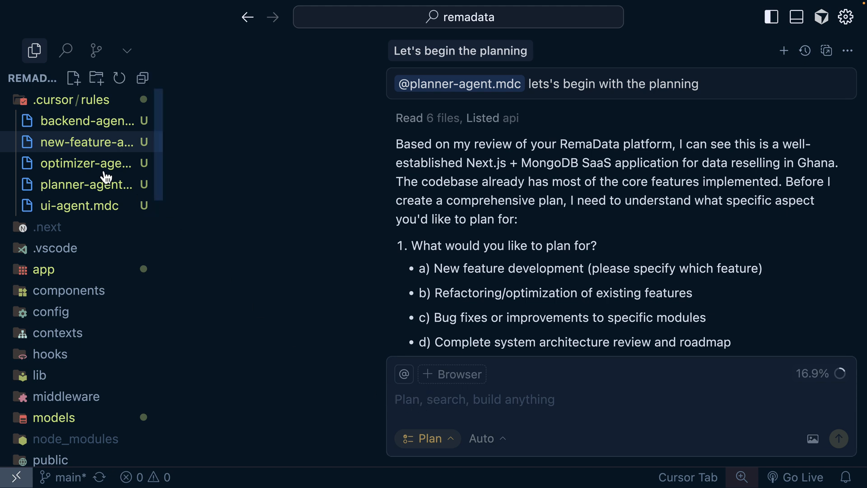
left_click(474, 399)
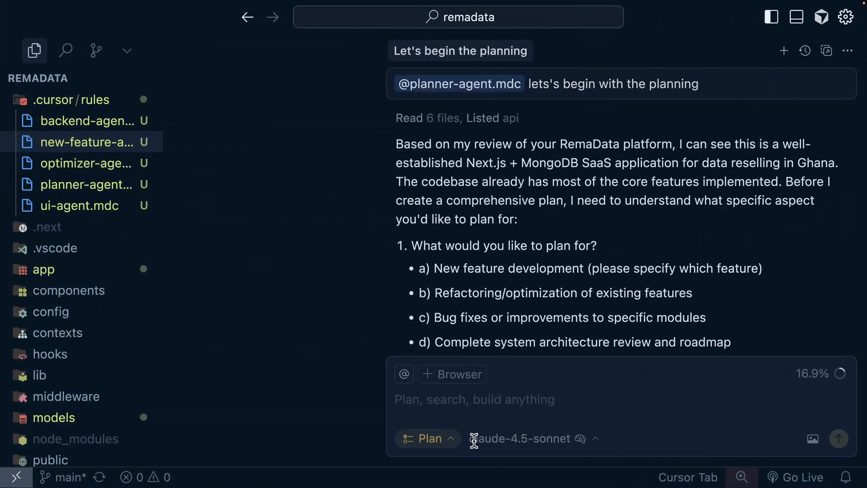
left_click(427, 438)
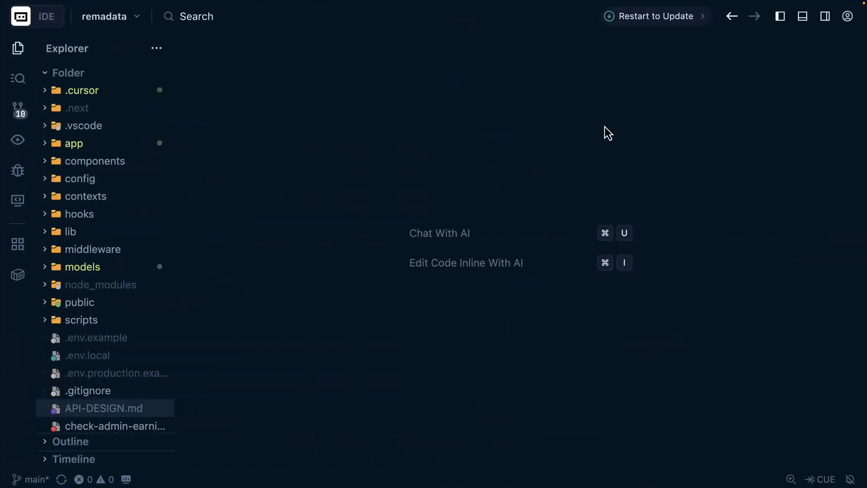
mouse_move(628, 139)
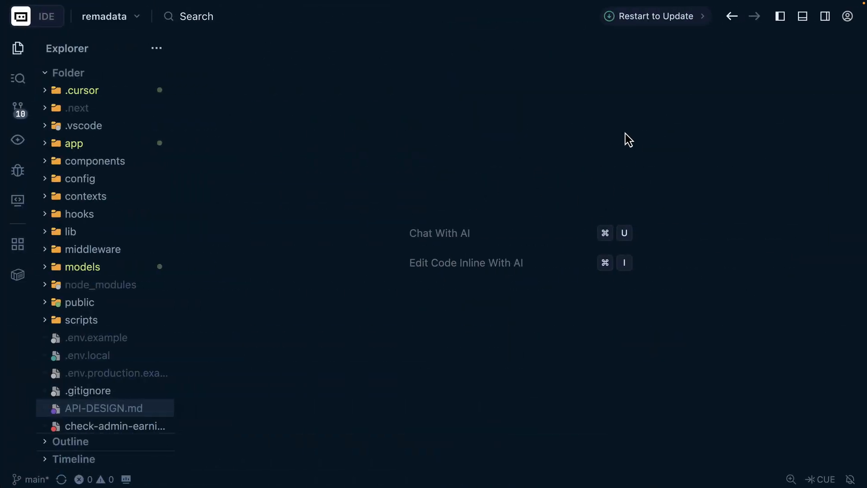
mouse_move(486, 167)
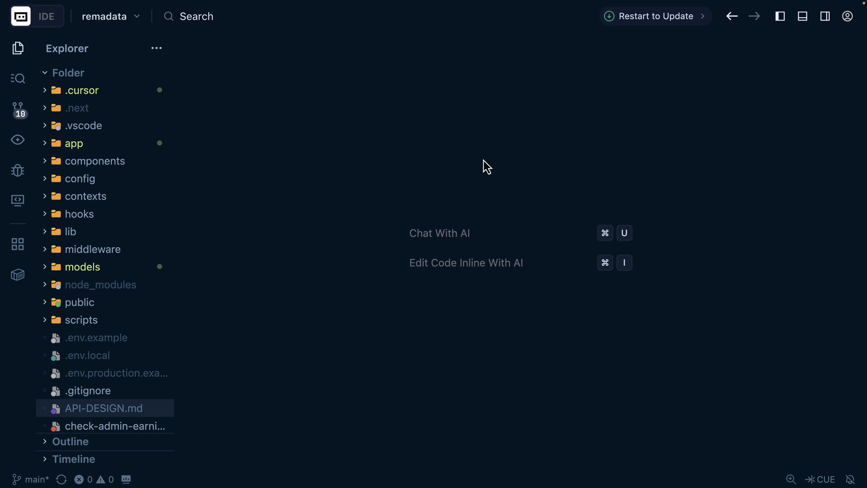
mouse_move(638, 140)
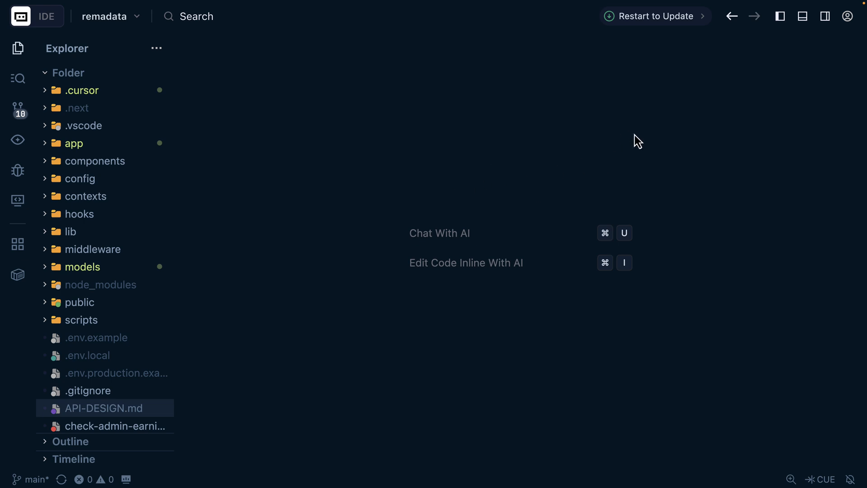
mouse_move(461, 187)
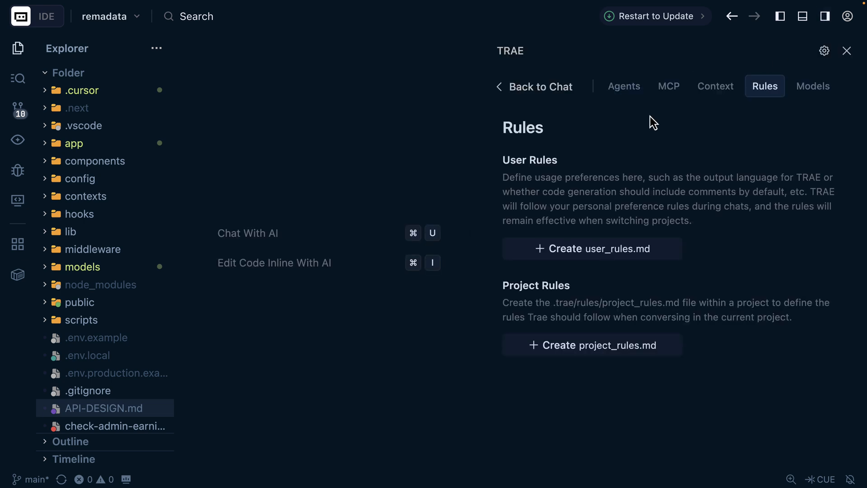
mouse_move(678, 116)
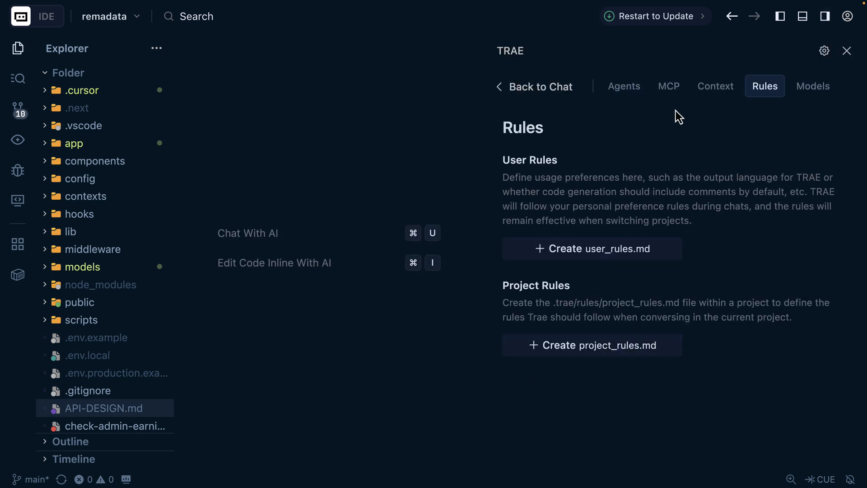
Create a custom agent named 'Planner Agent' with built-in tools in Trae's Agents settings
left_click(624, 87)
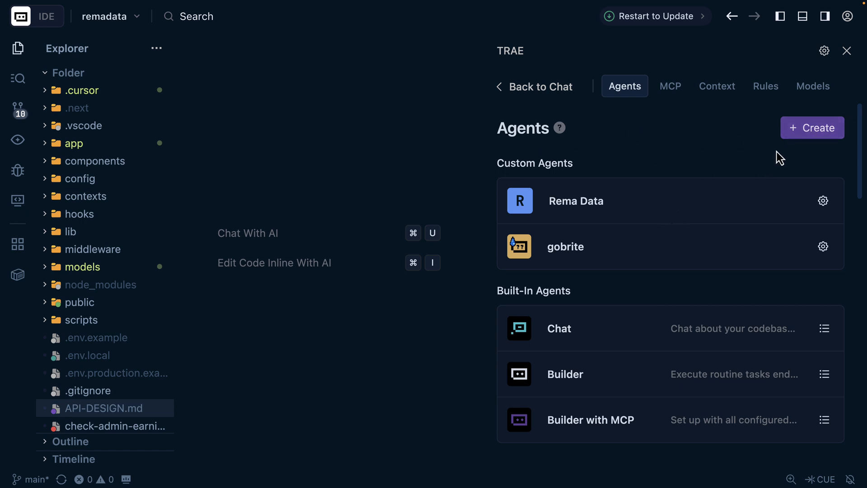
left_click(812, 128)
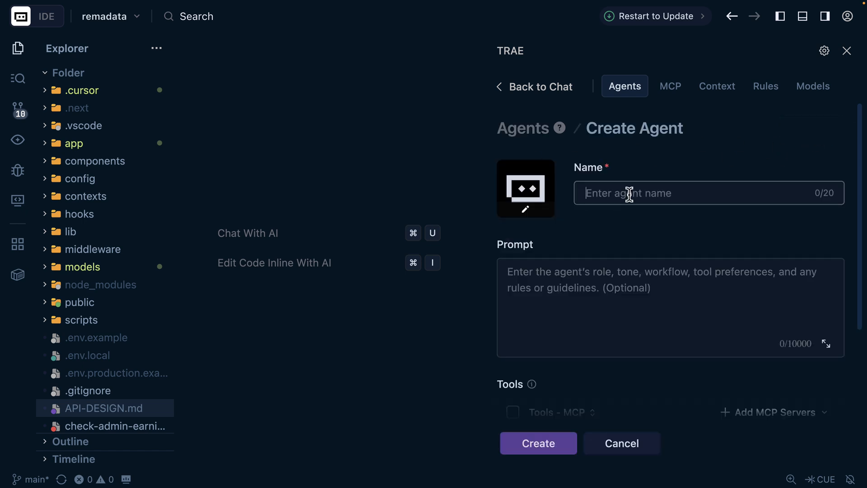
type("Planner Agent")
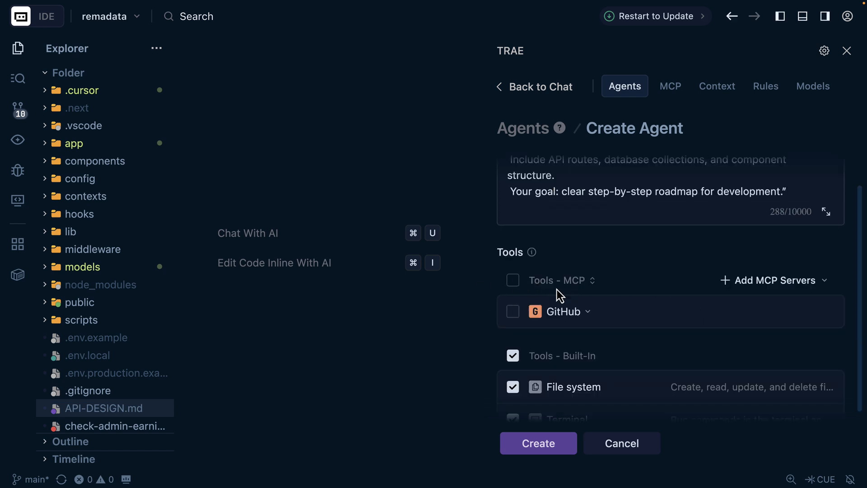
scroll("down", 3)
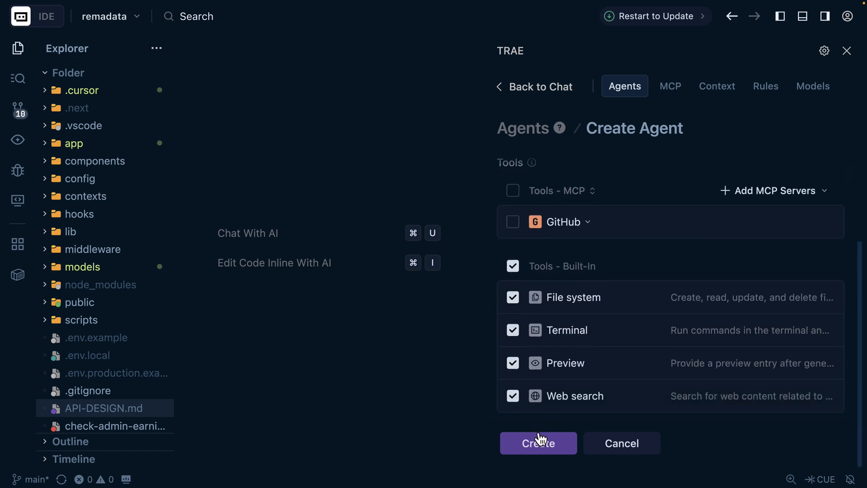
left_click(537, 443)
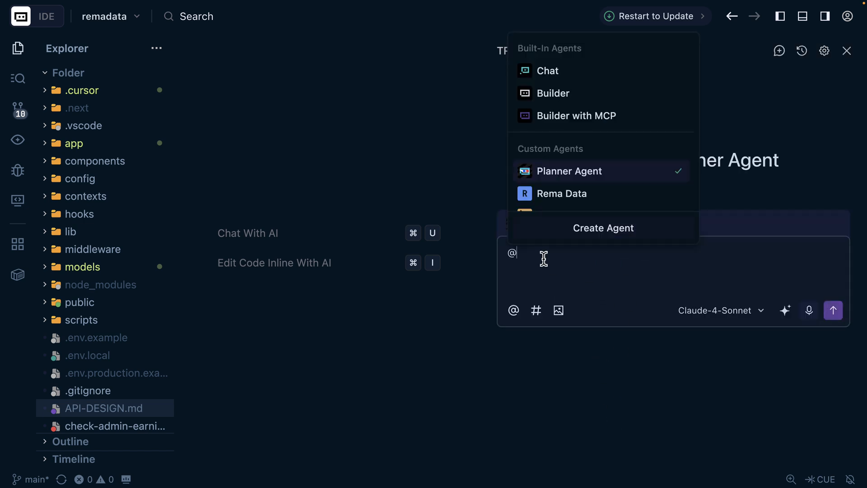
Pick Rema Data from the chat's agent list in place of Planner Agent
left_click(569, 171)
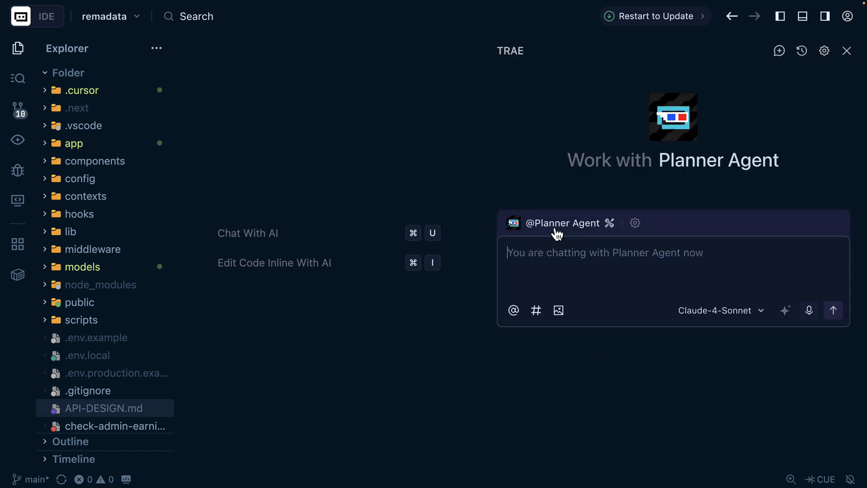
left_click(562, 222)
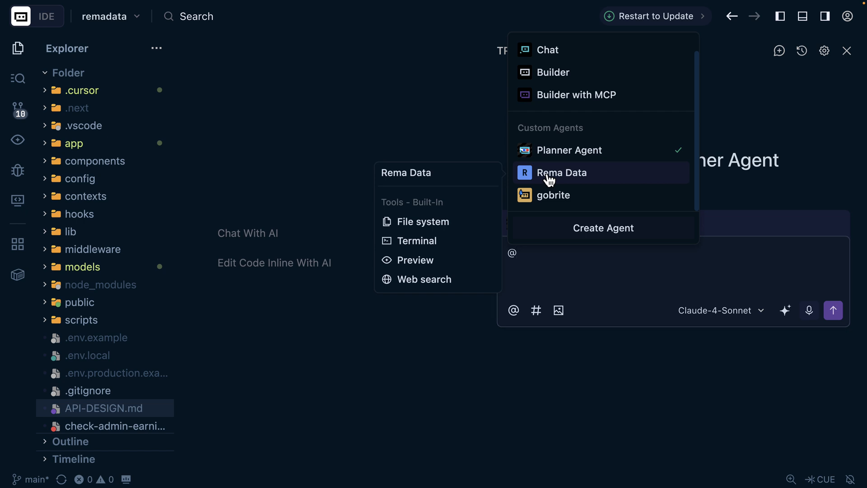
left_click(562, 173)
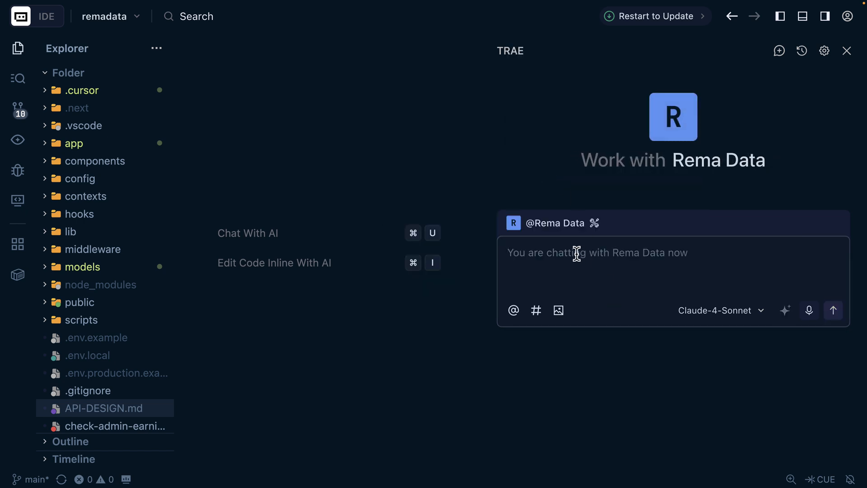